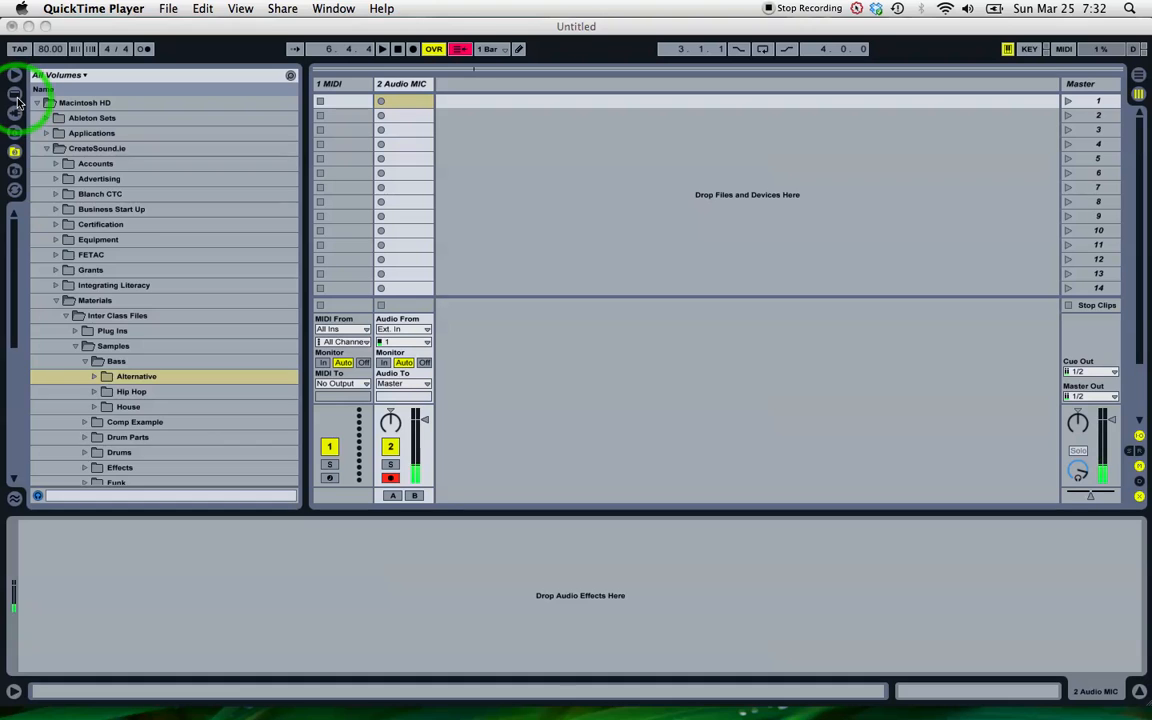
Load Simpler from Live Devices > Instruments onto MIDI track 1.
click(15, 93)
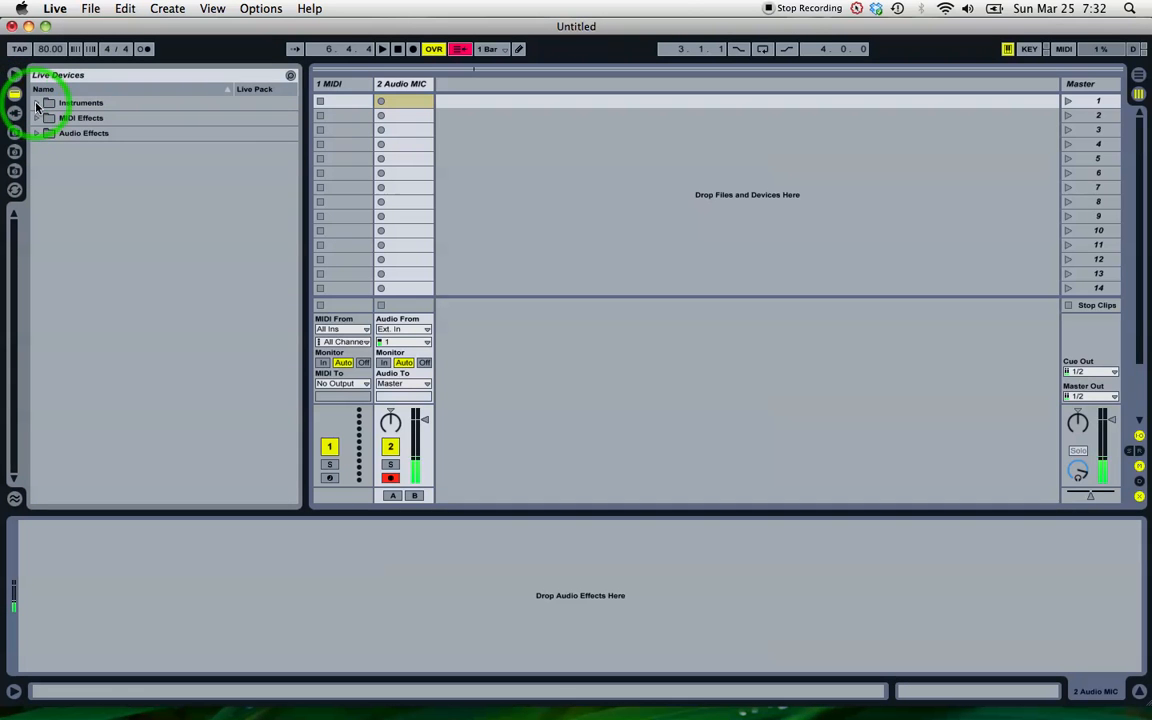
click(38, 102)
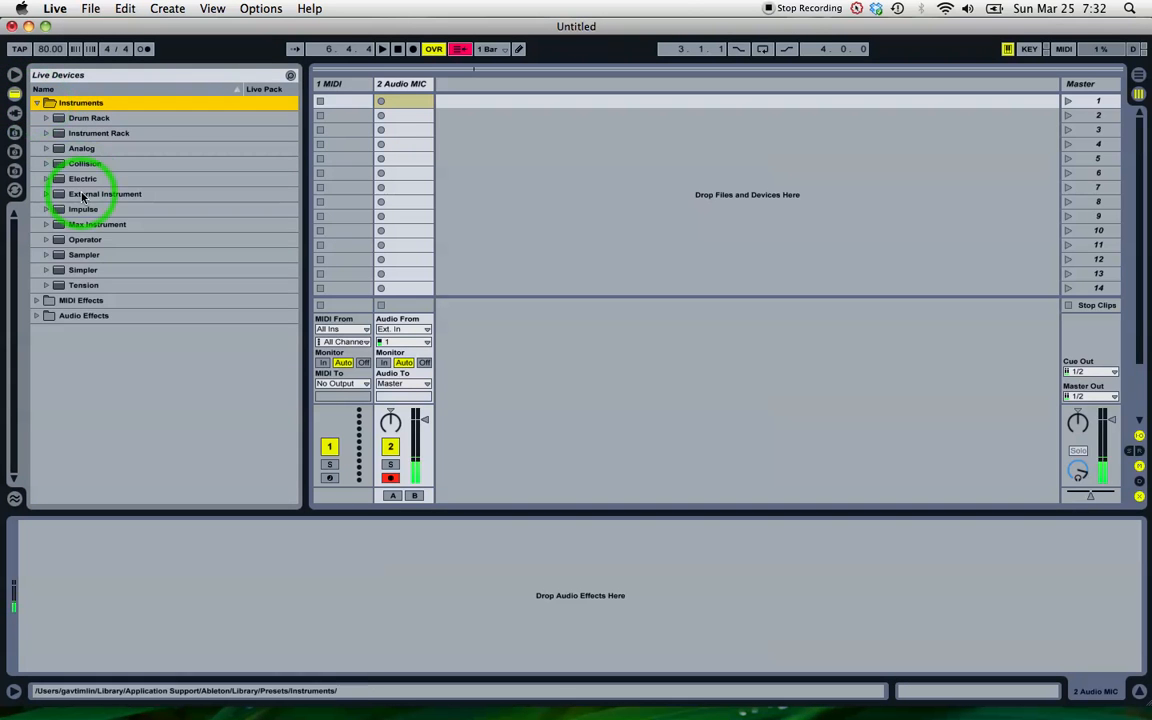
click(83, 270)
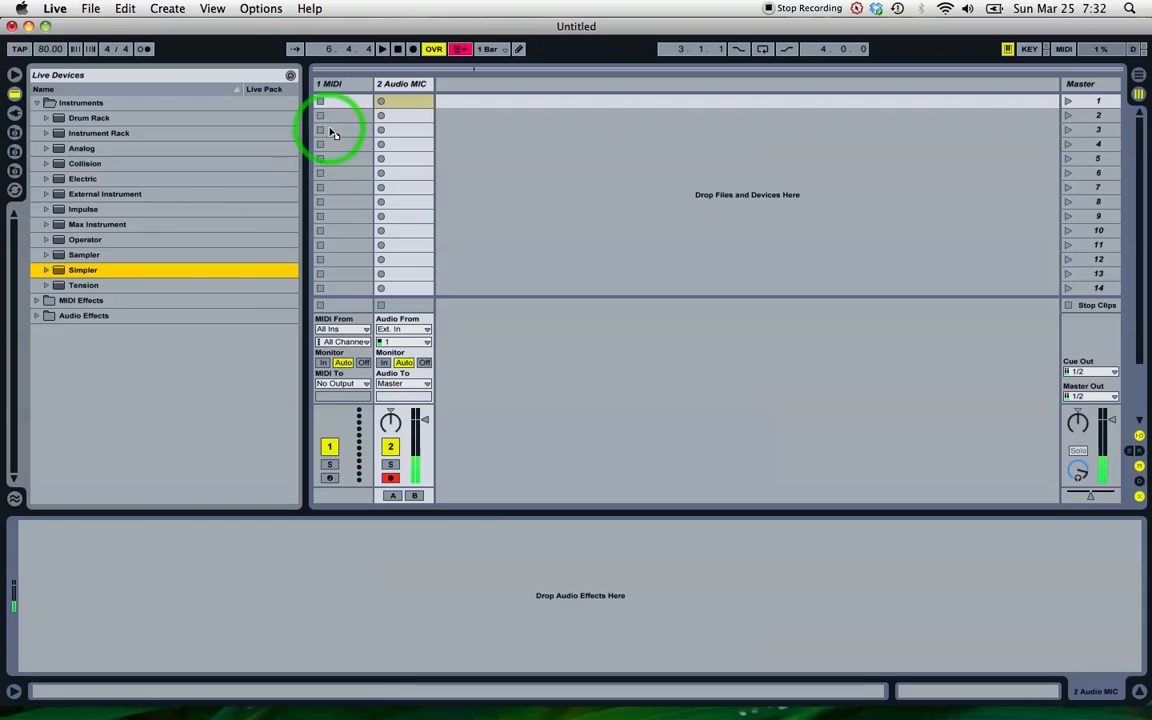
double_click(83, 269)
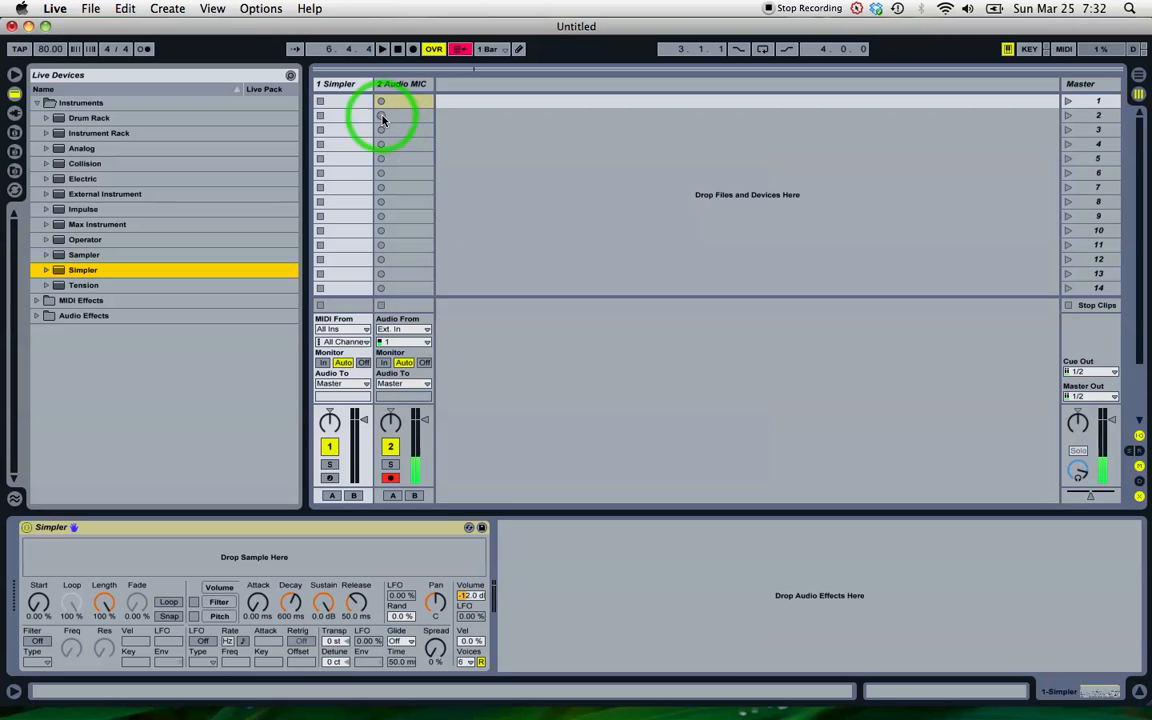
mouse_move(28, 158)
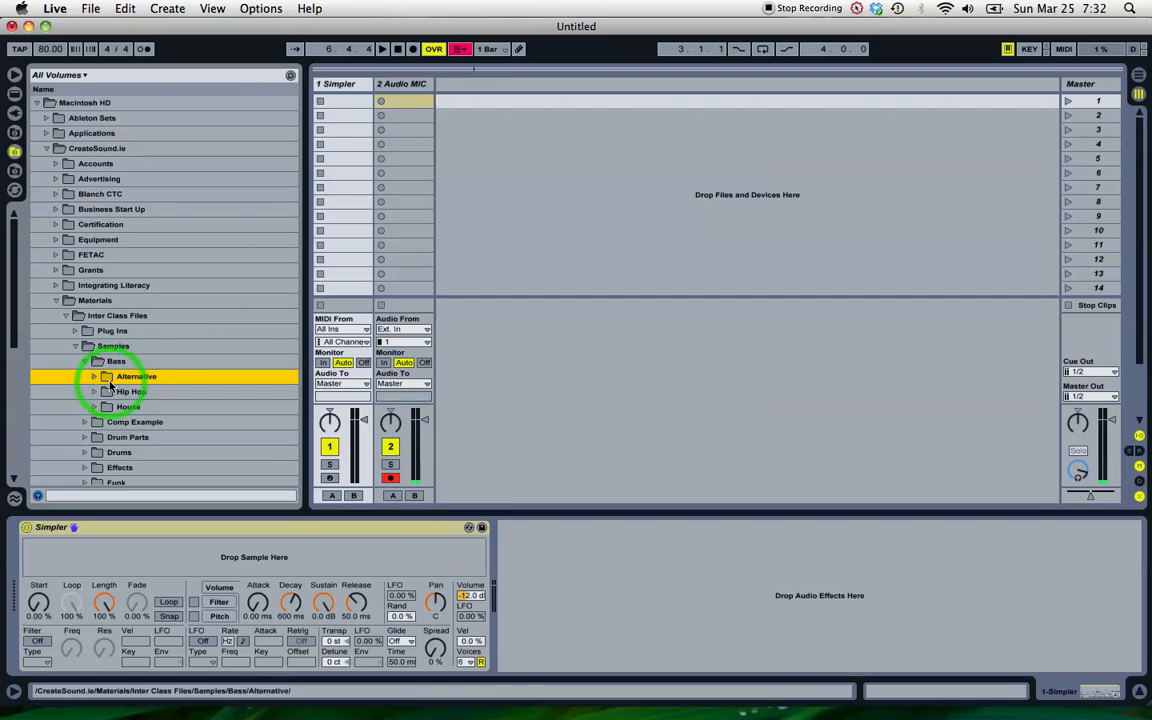
Expand the Hip Hop bass folder and preview the BADM1A-2 and neighbouring samples.
click(94, 391)
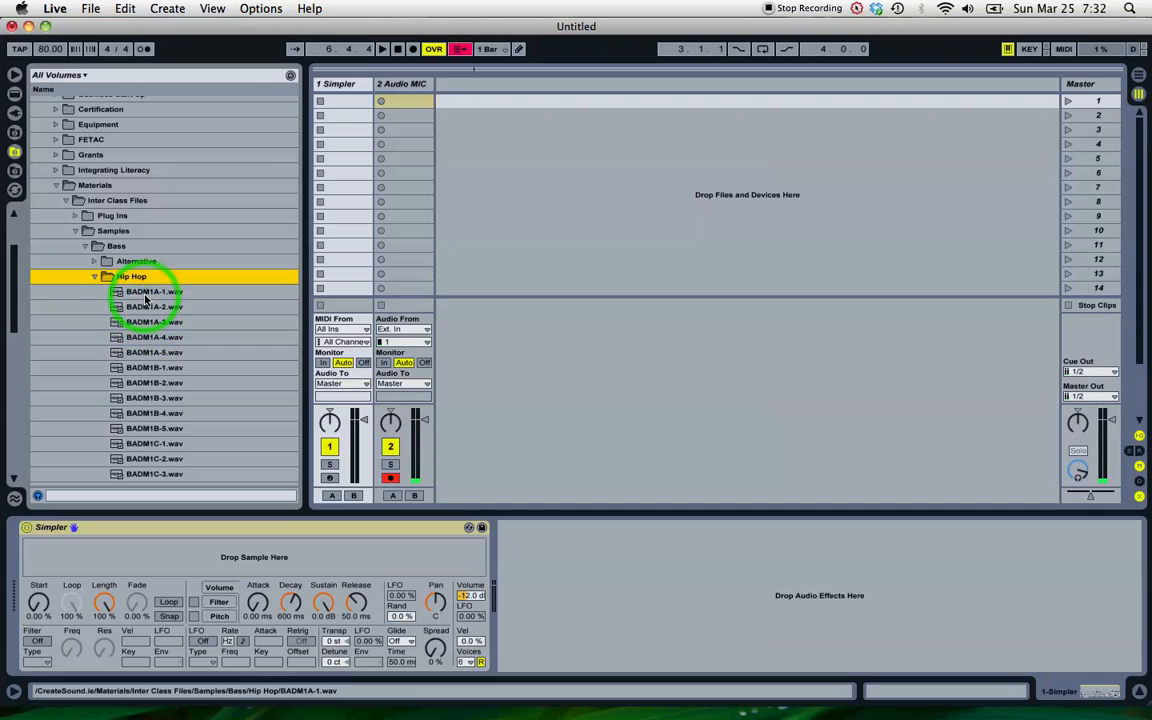
click(153, 307)
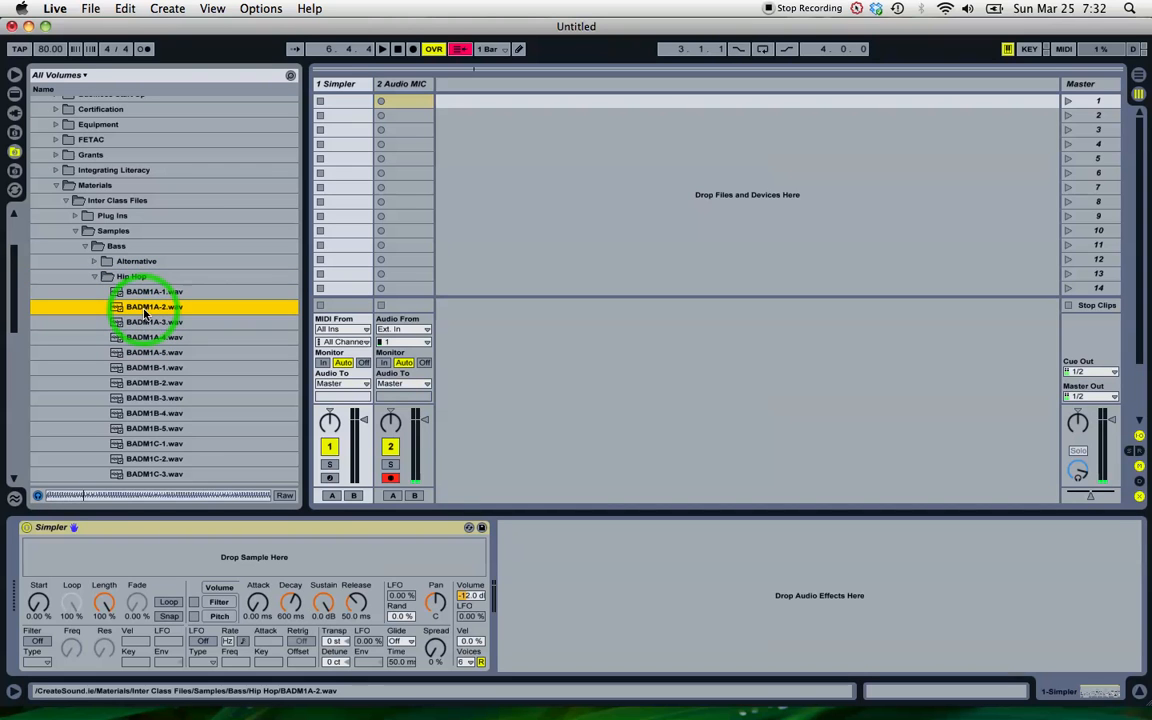
click(154, 321)
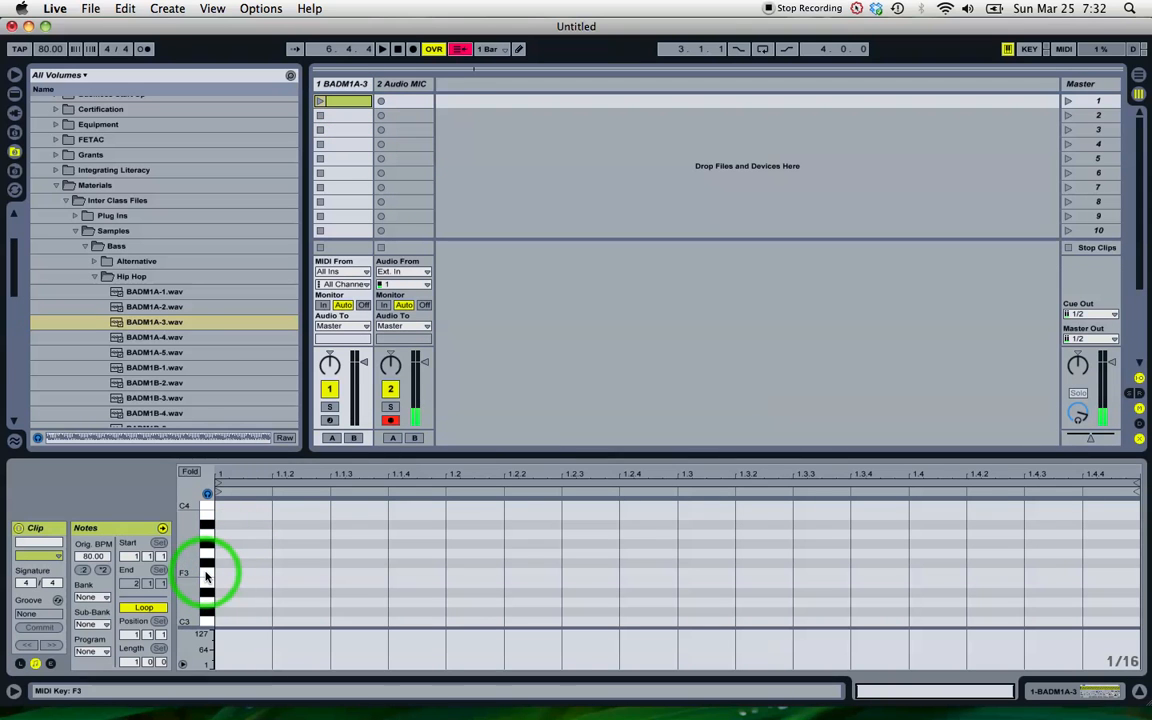
mouse_move(211, 513)
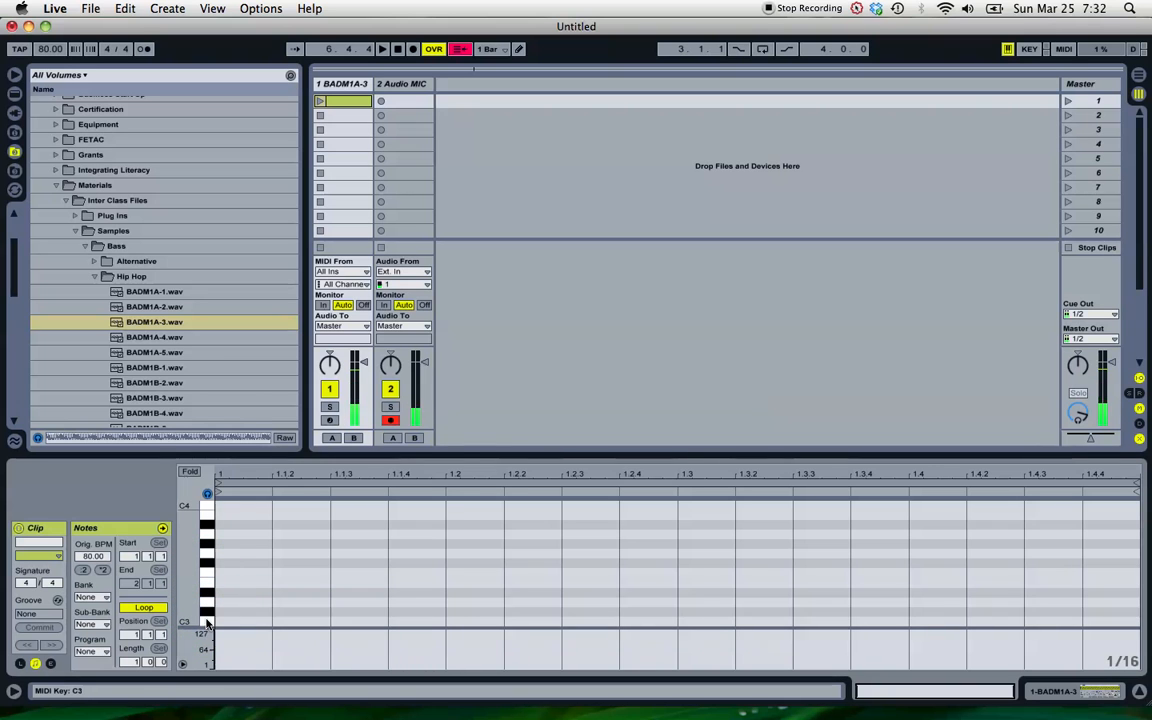
mouse_move(206, 543)
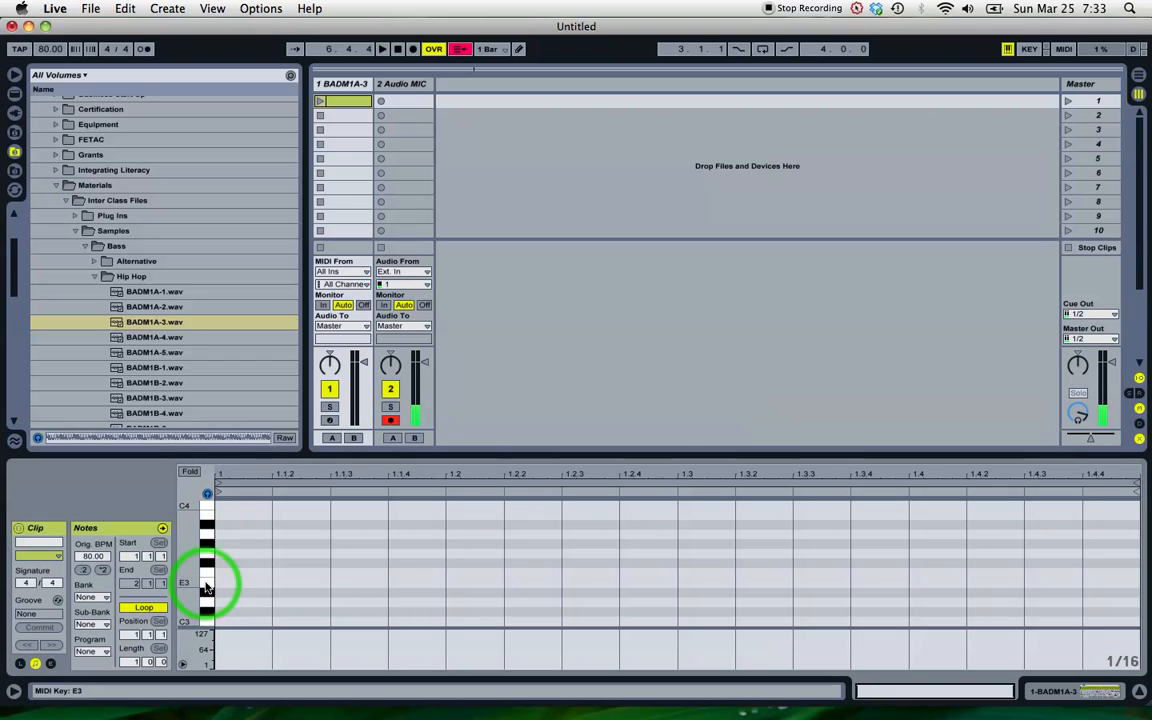
mouse_move(207, 622)
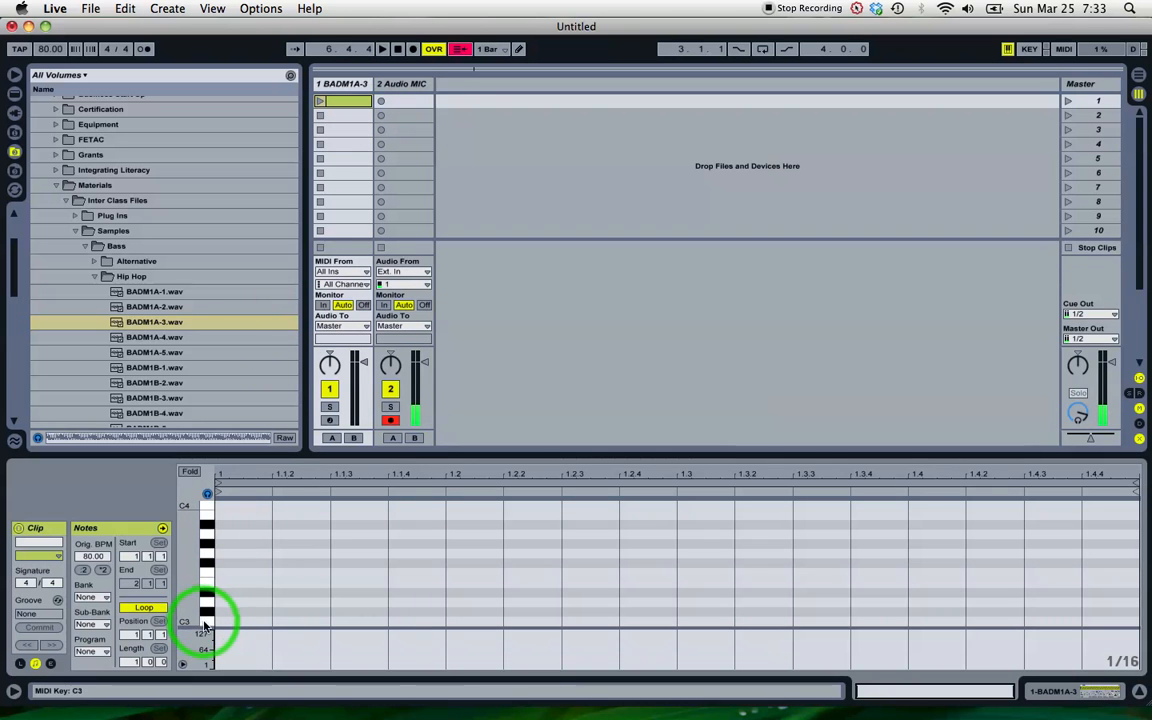
mouse_move(205, 583)
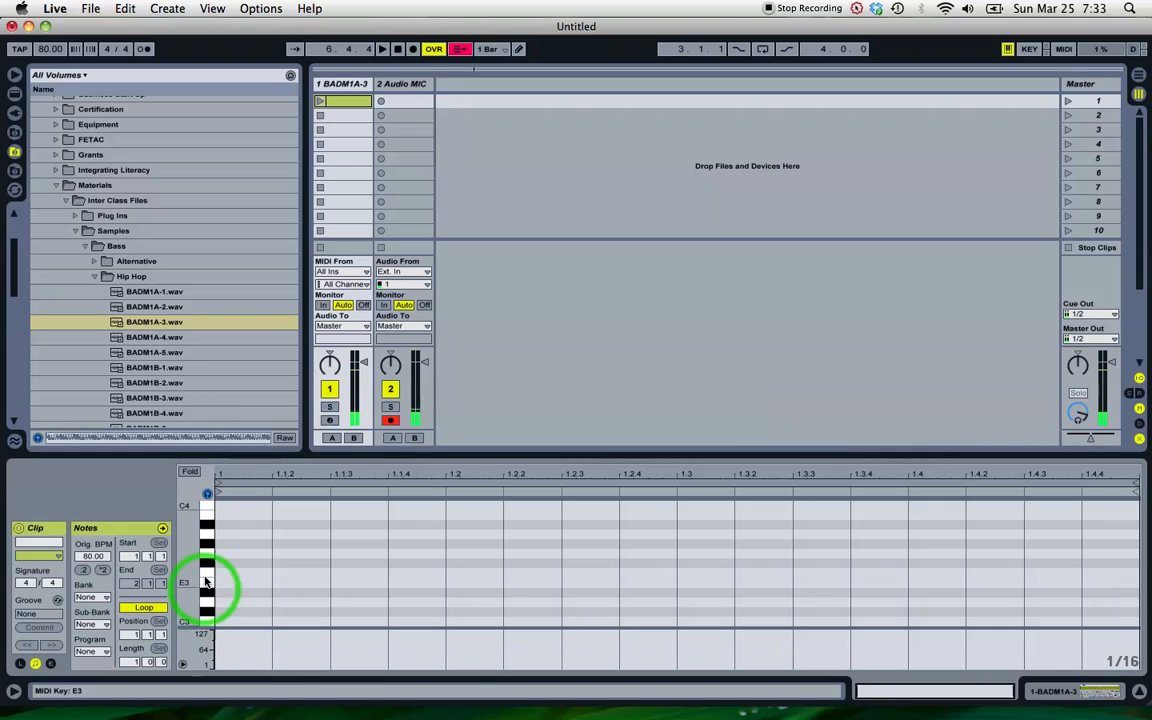
mouse_move(205, 538)
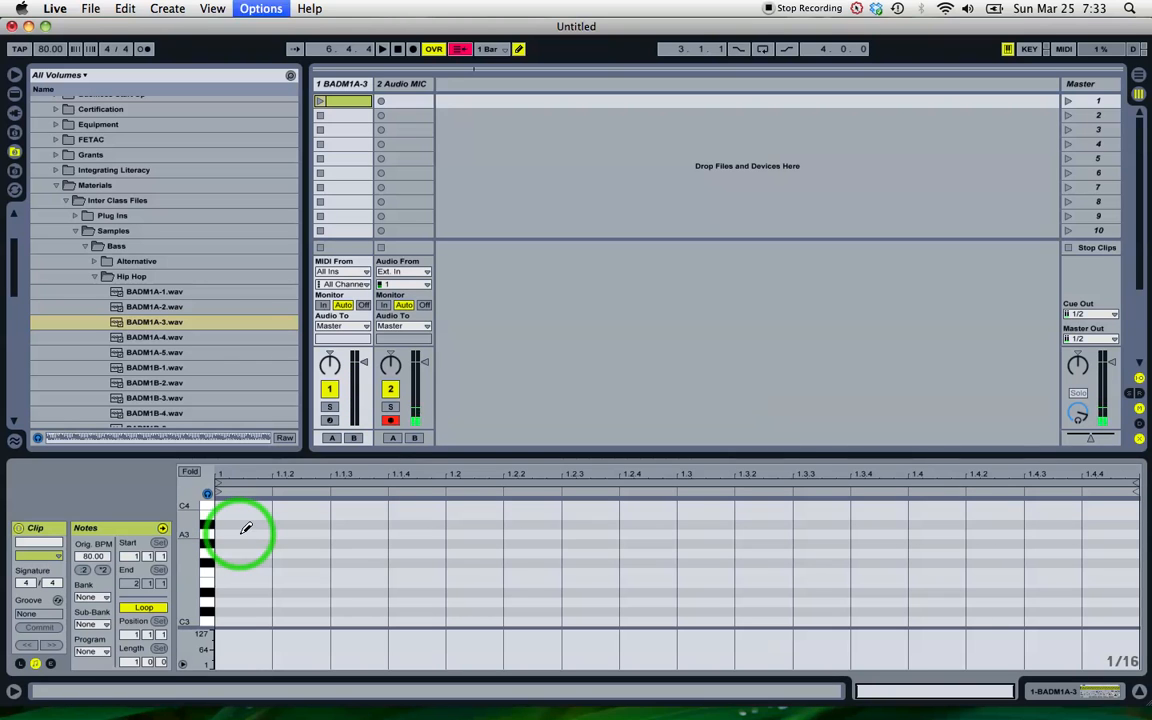
Draw an A3 note at the clip start, launch it, and audition BADM1A-3 and BADM1A-1.
click(245, 530)
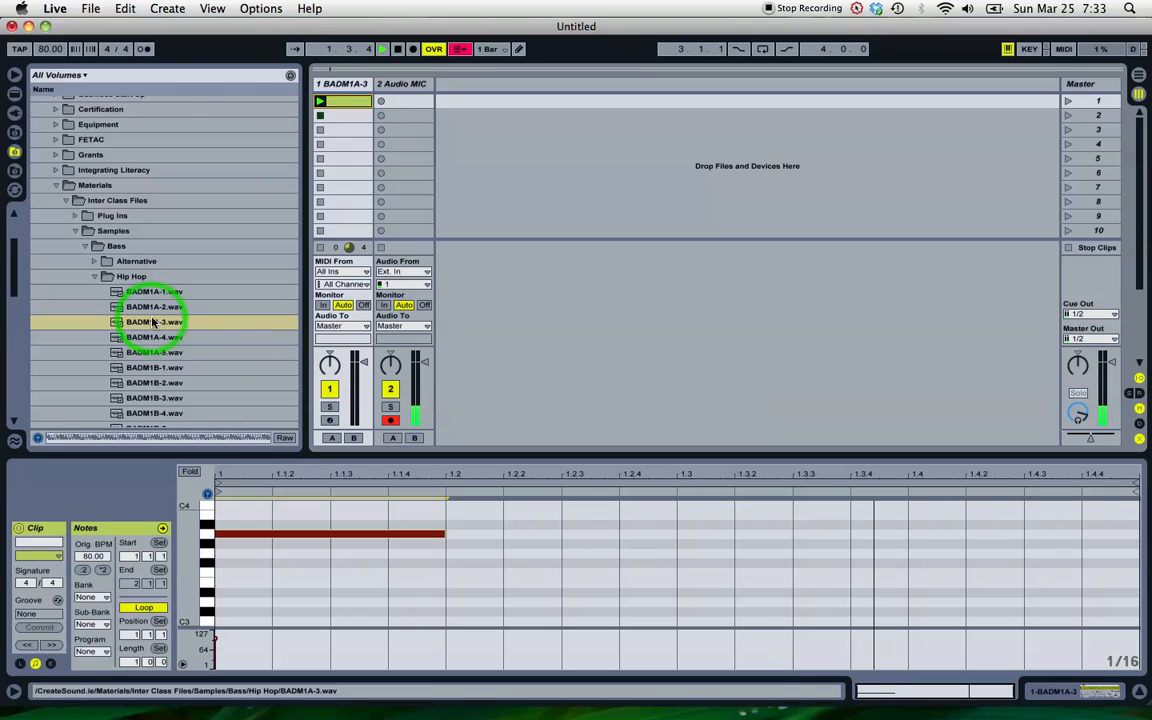
click(154, 321)
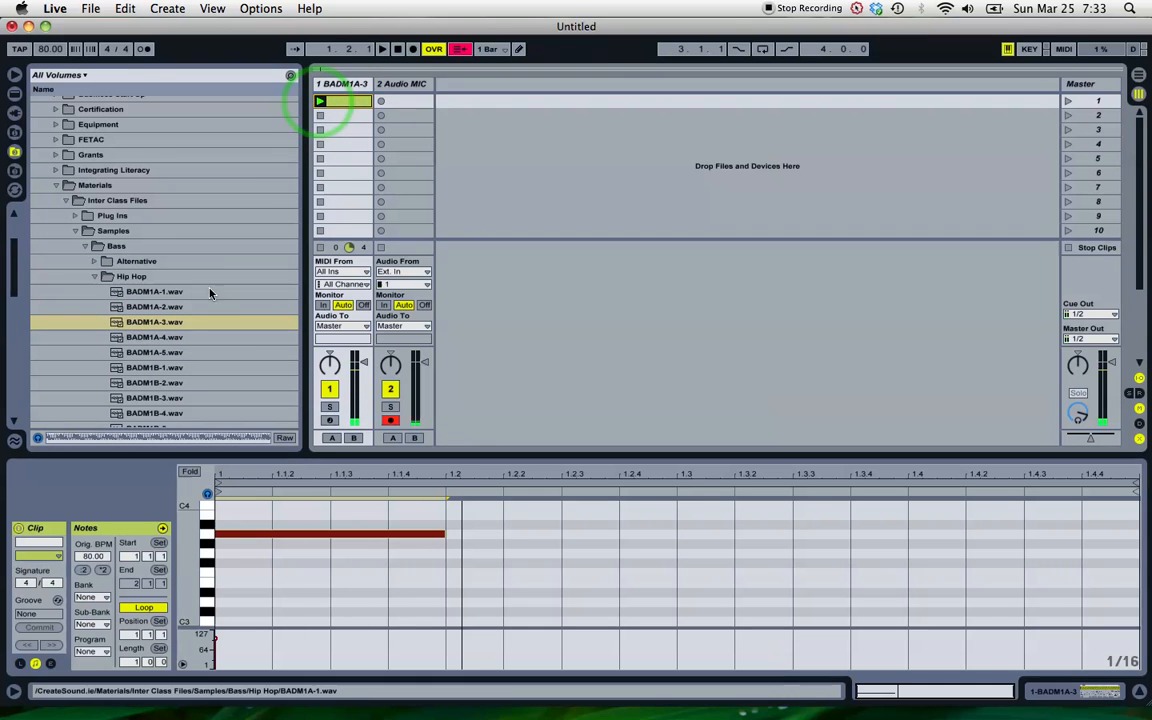
click(154, 321)
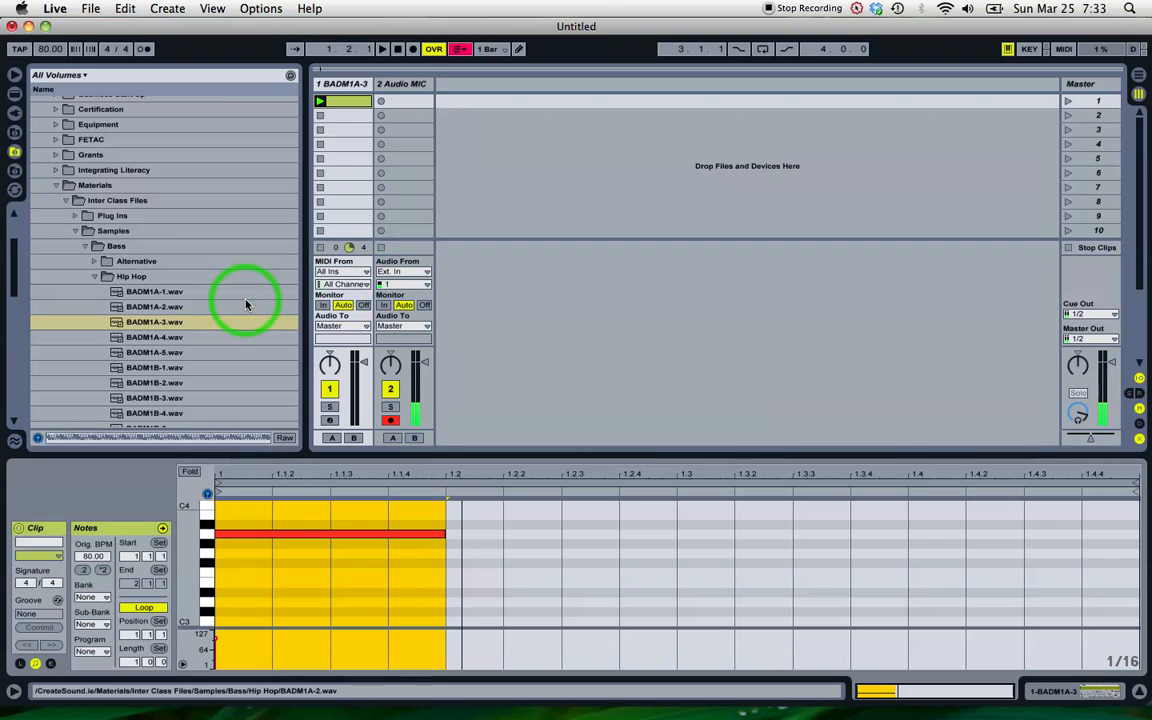
click(155, 321)
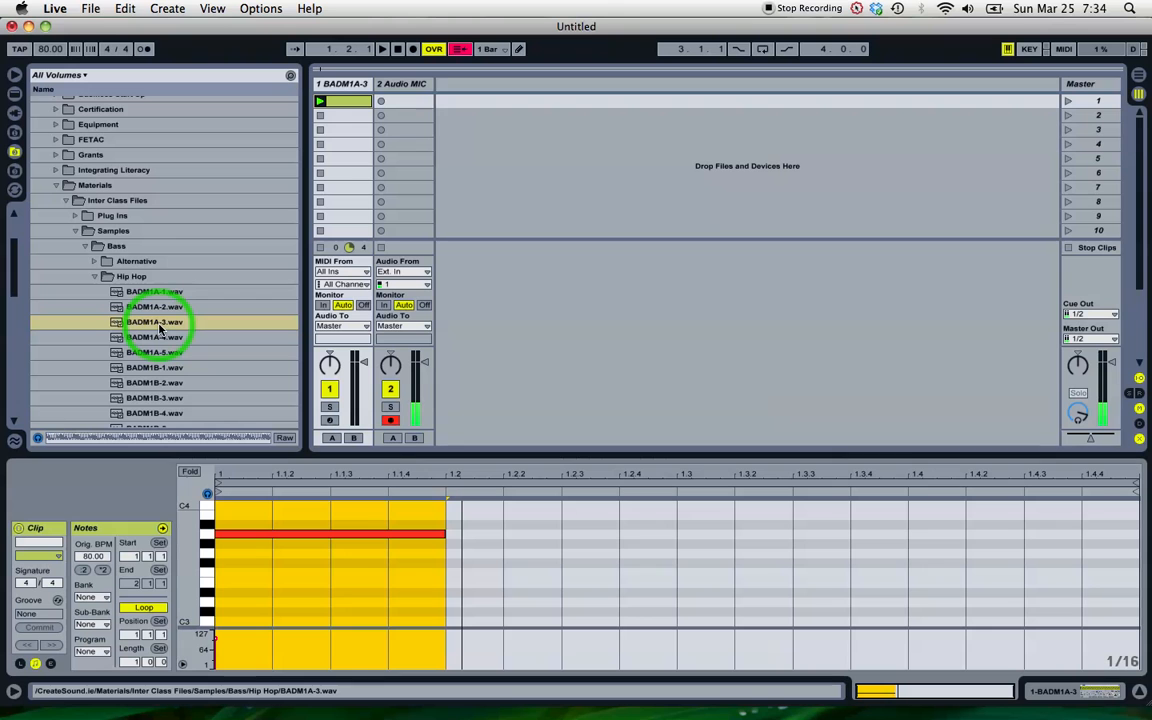
click(155, 291)
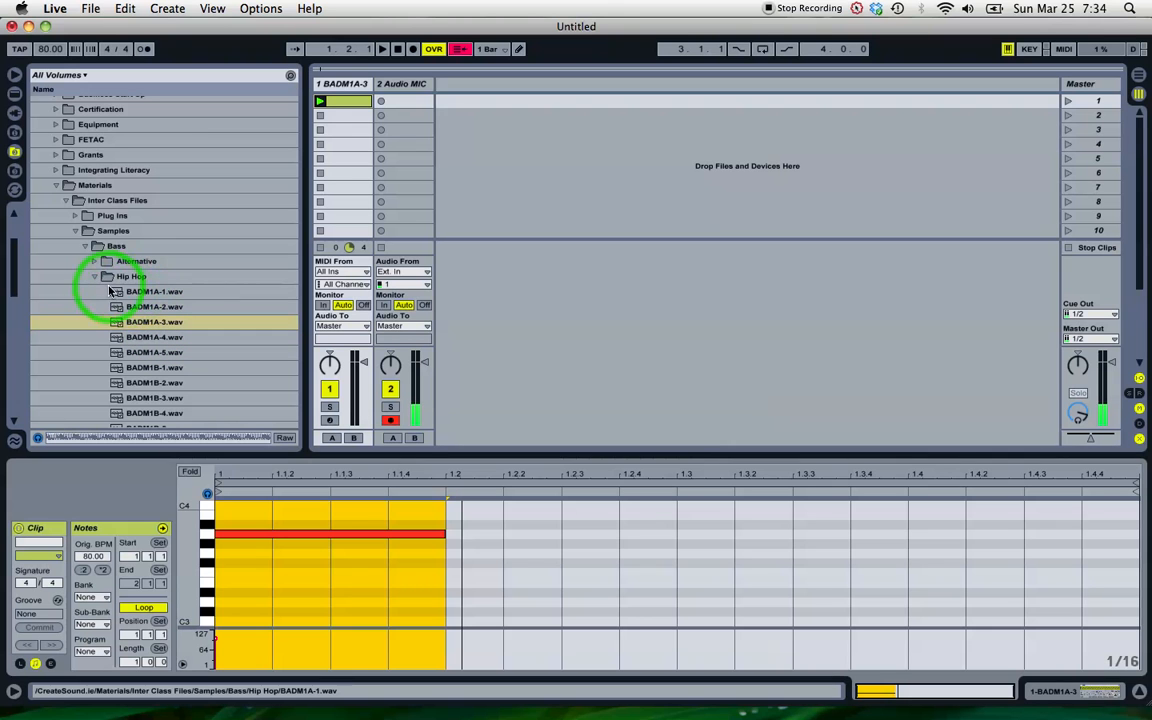
Collapse Hip Hop, expand Alternative, and preview the A72_BassLp2_eLAB_Phonky_080 loop.
click(94, 276)
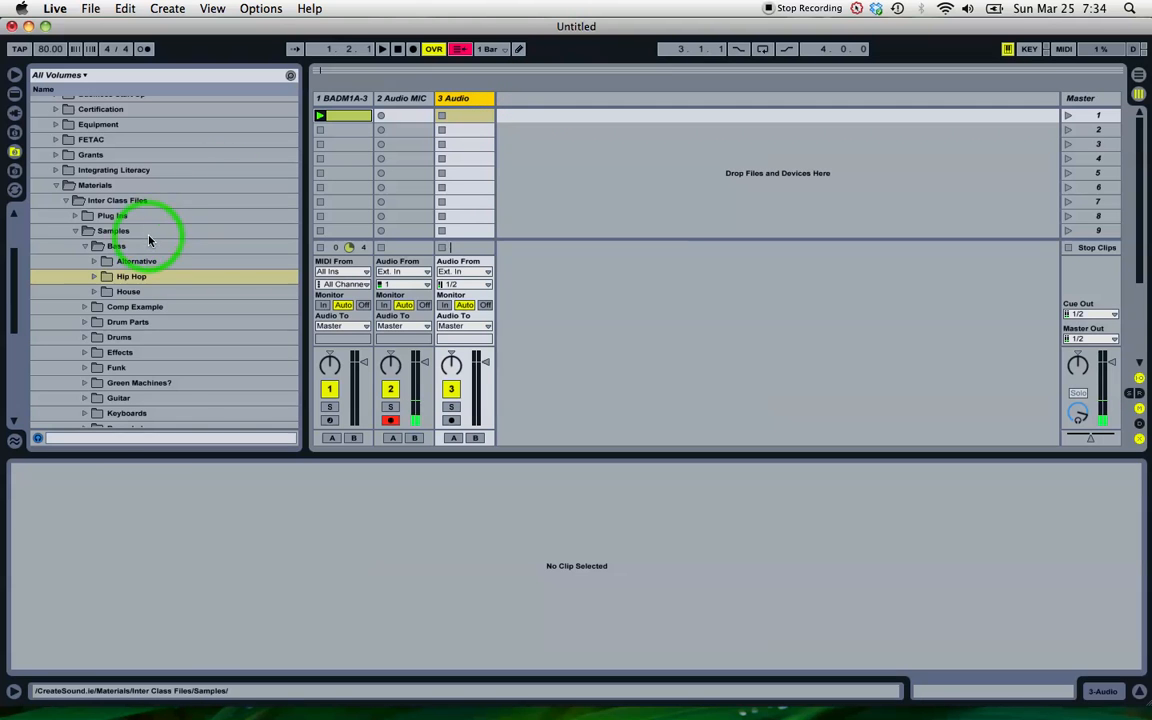
click(131, 276)
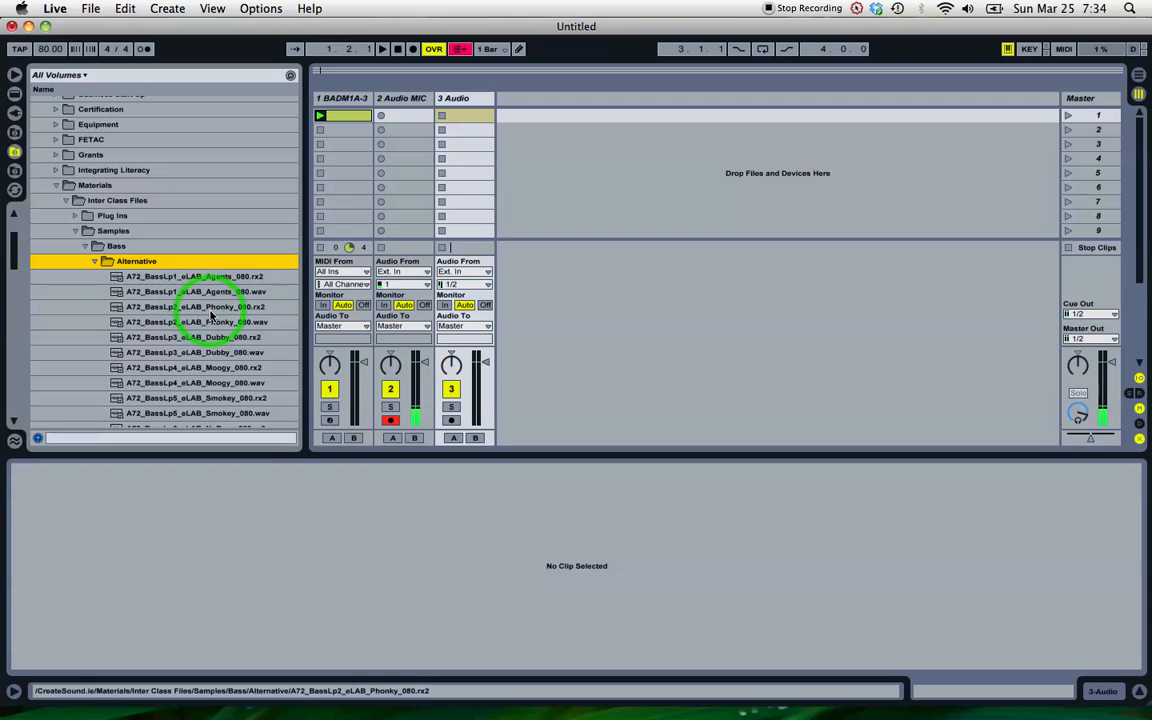
click(195, 322)
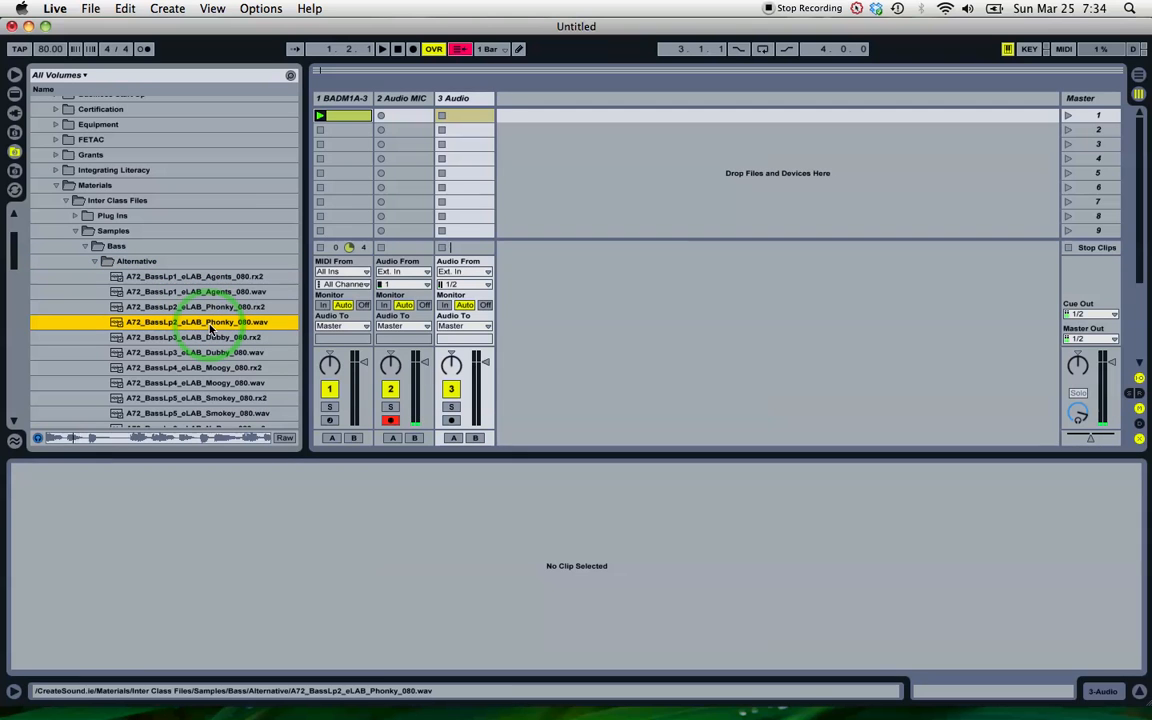
click(194, 291)
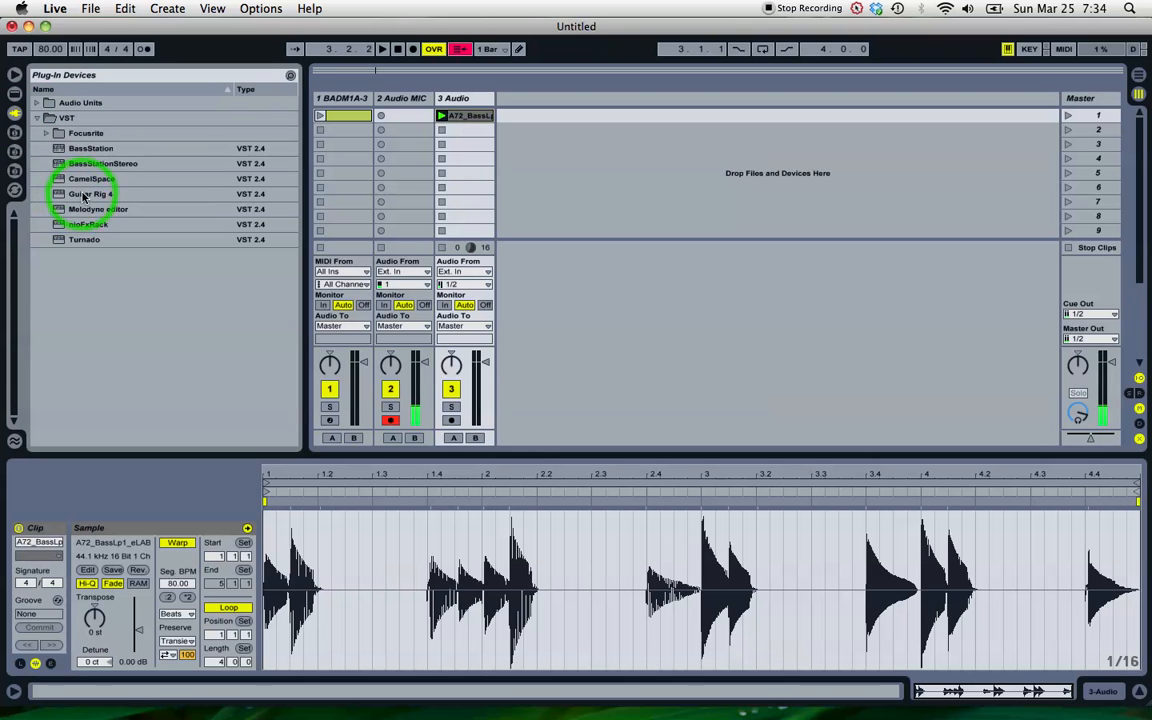
Insert Melodyne editor from Plug-In Devices onto the 3 Audio track.
click(98, 209)
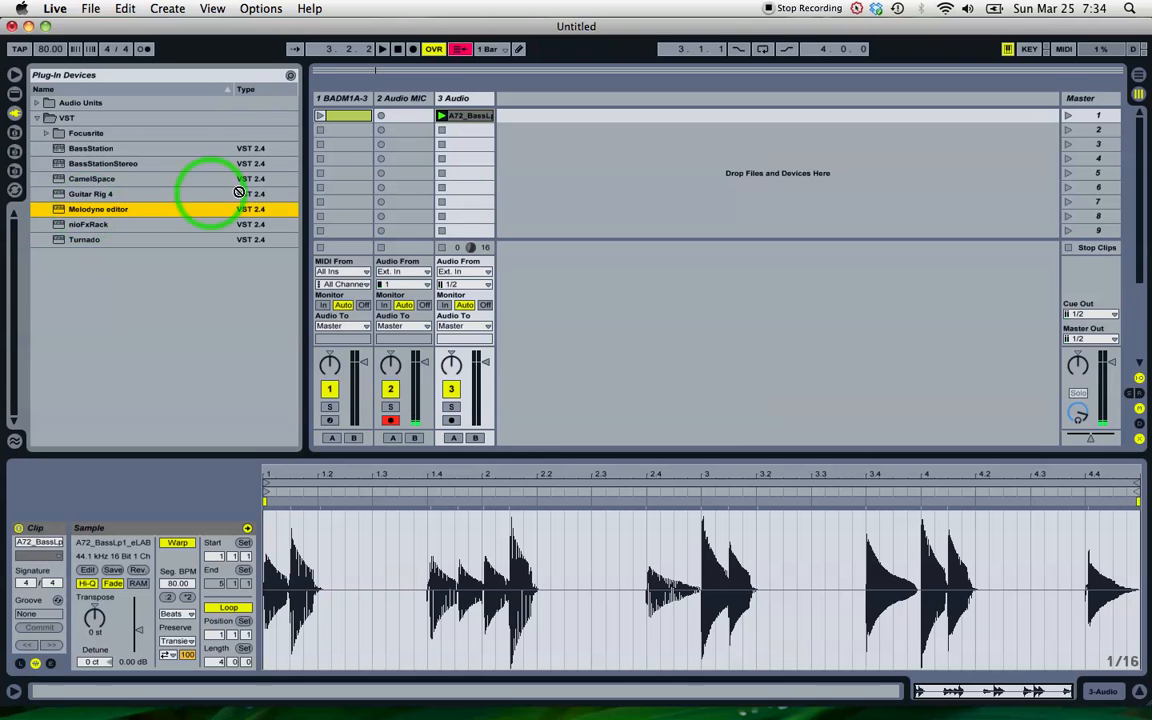
double_click(98, 208)
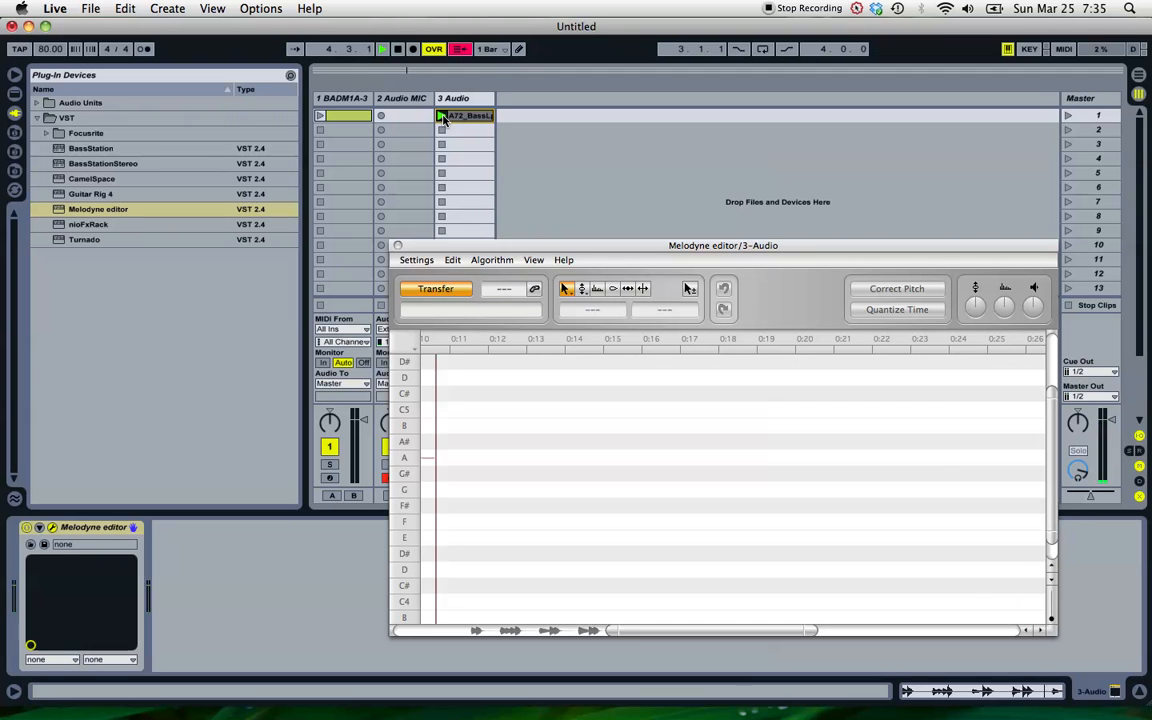
Launch the bass loop for Melodyne to capture, then move its window up.
click(435, 288)
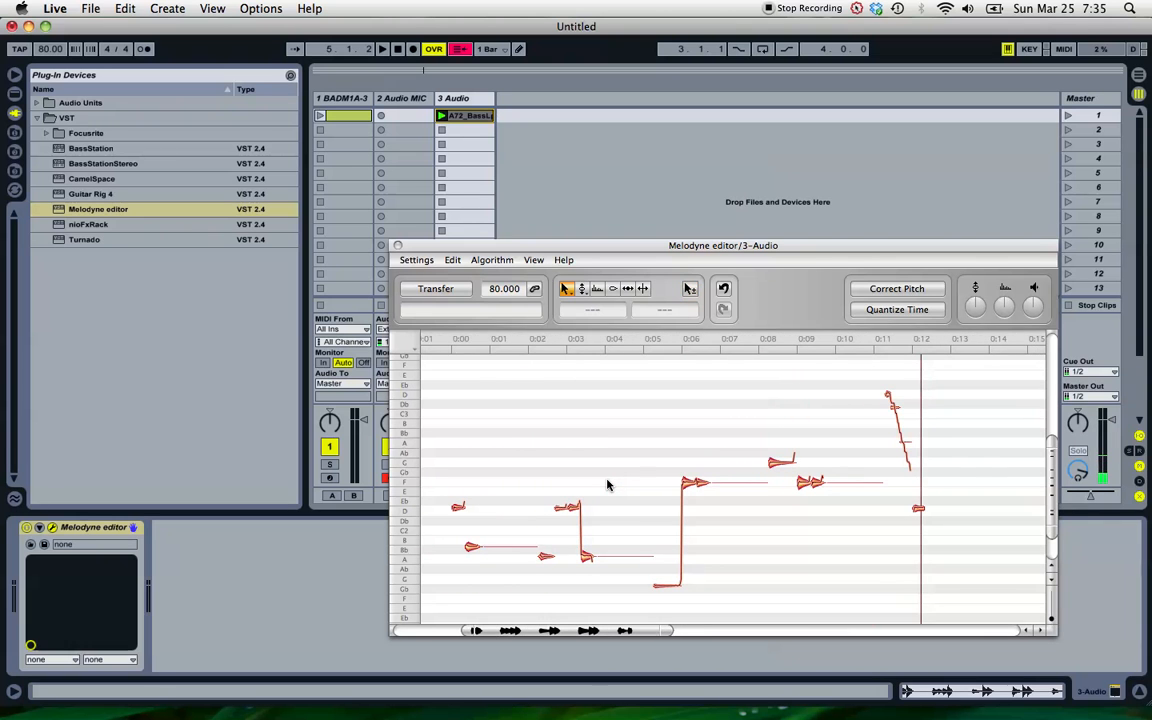
drag(723, 245, 755, 196)
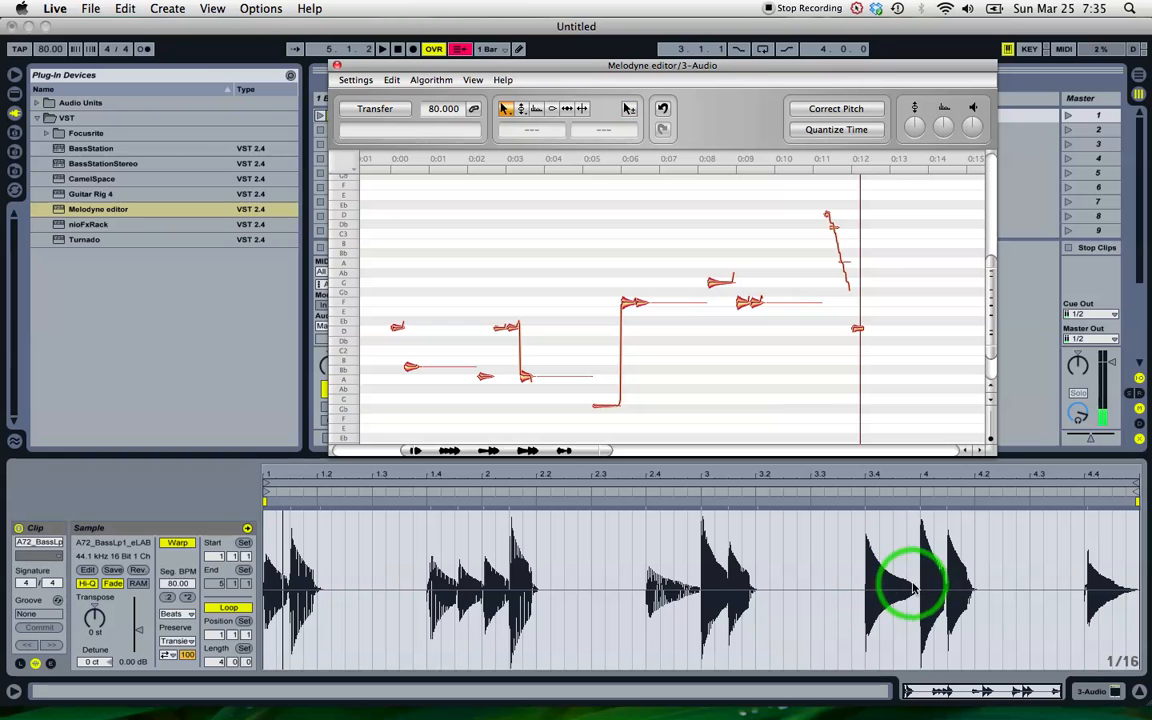
mouse_move(562, 86)
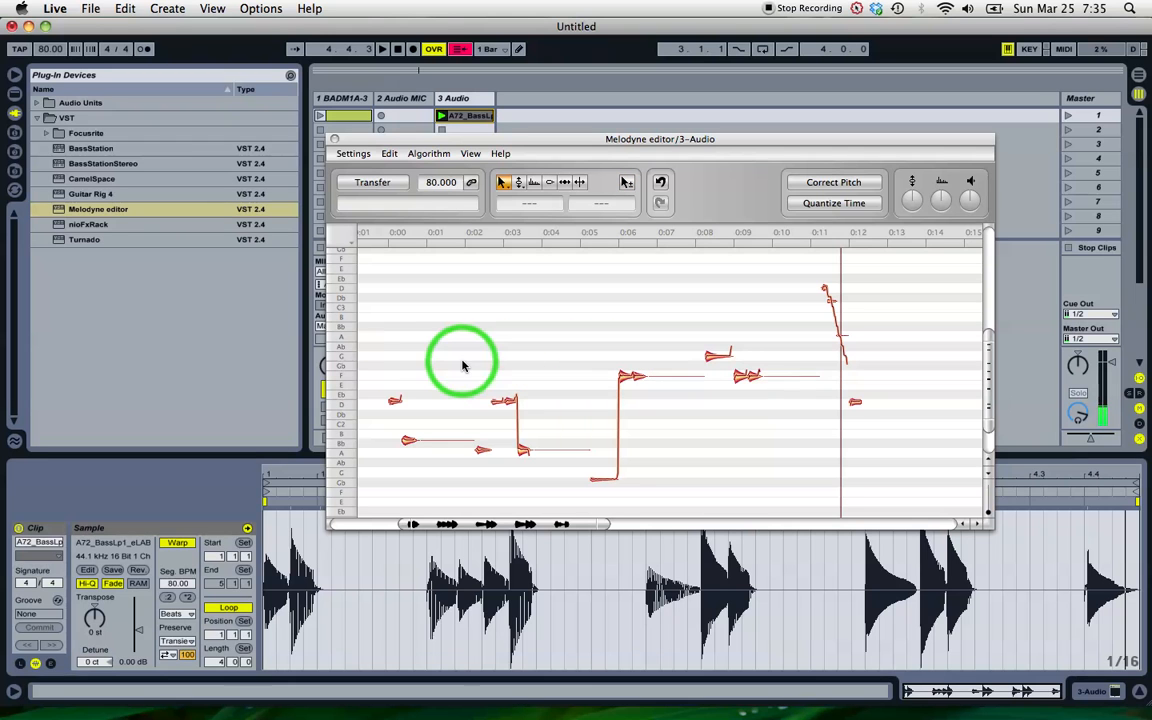
mouse_move(563, 345)
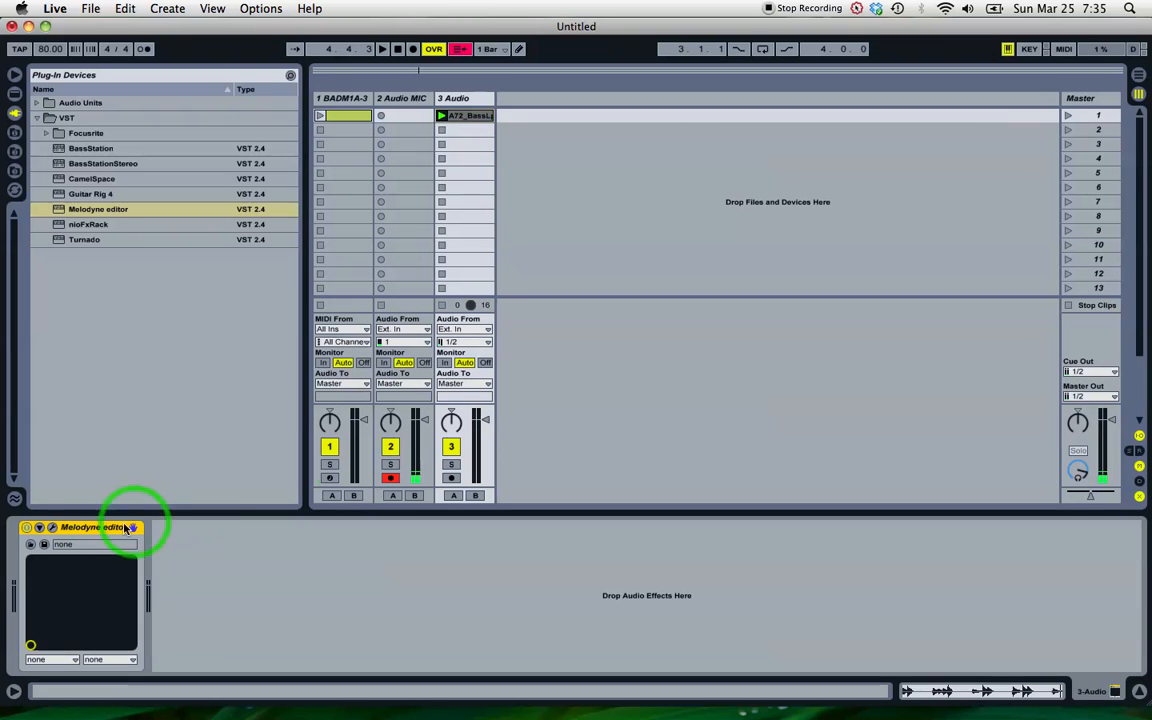
Delete Melodyne, loop the bass clip from 3.4.1 with length 0.1.0, and launch it.
right_click(95, 527)
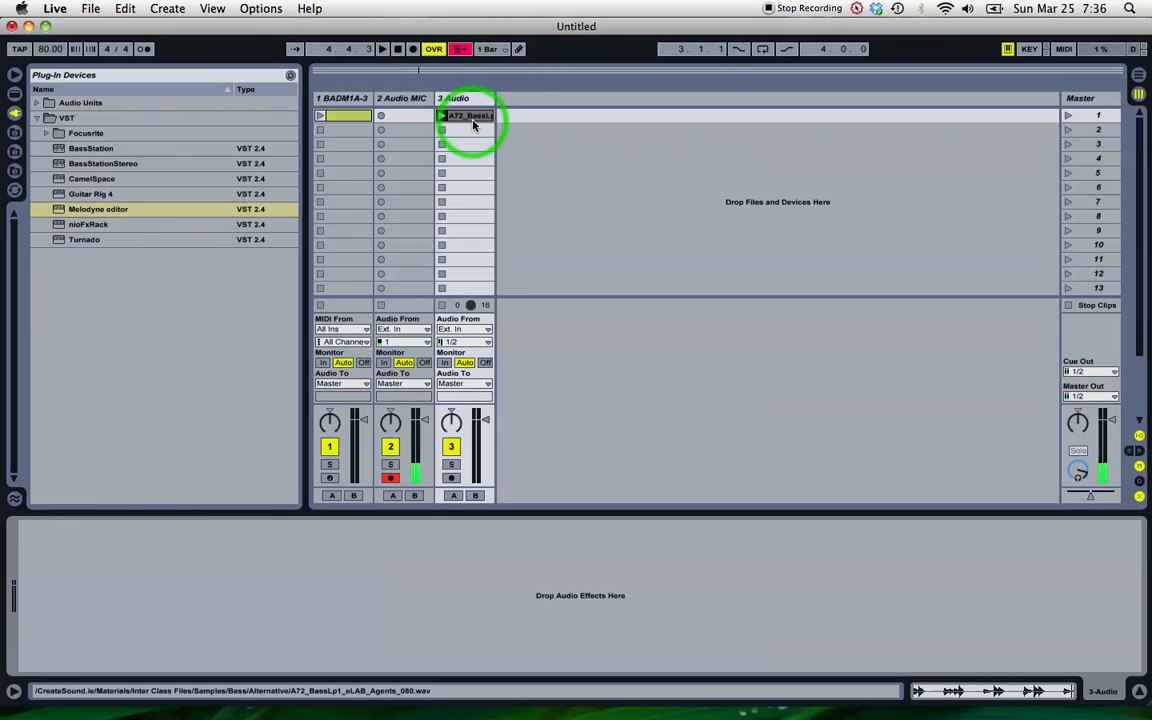
double_click(470, 115)
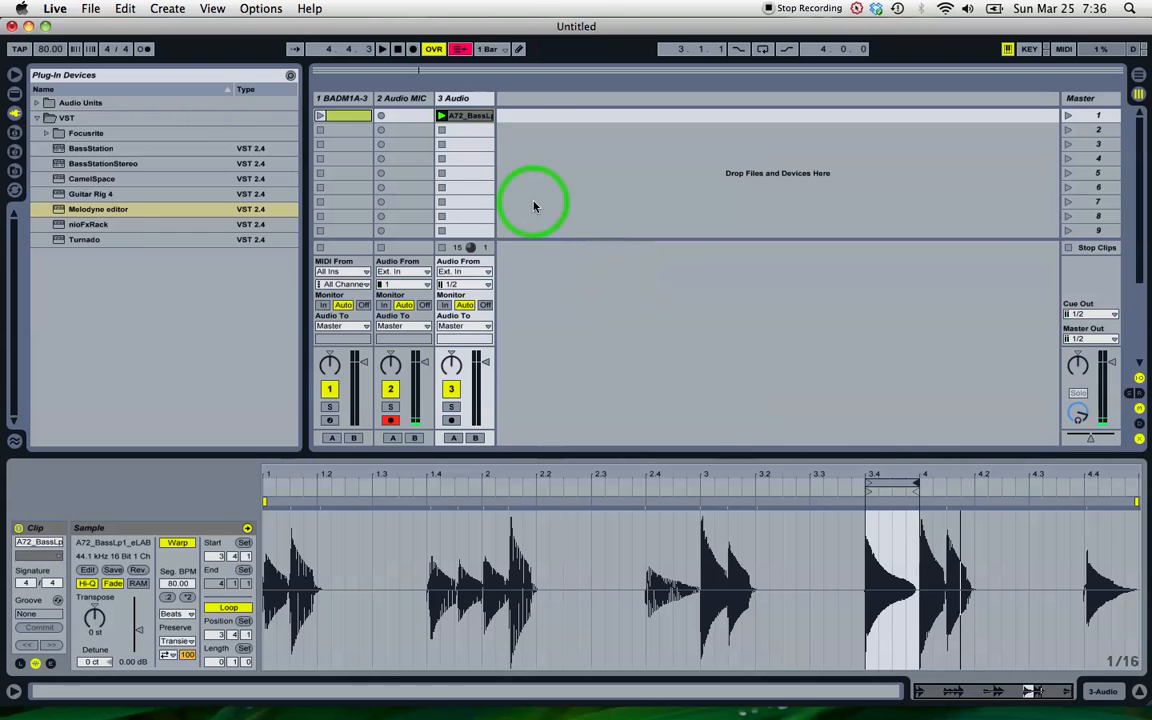
click(440, 115)
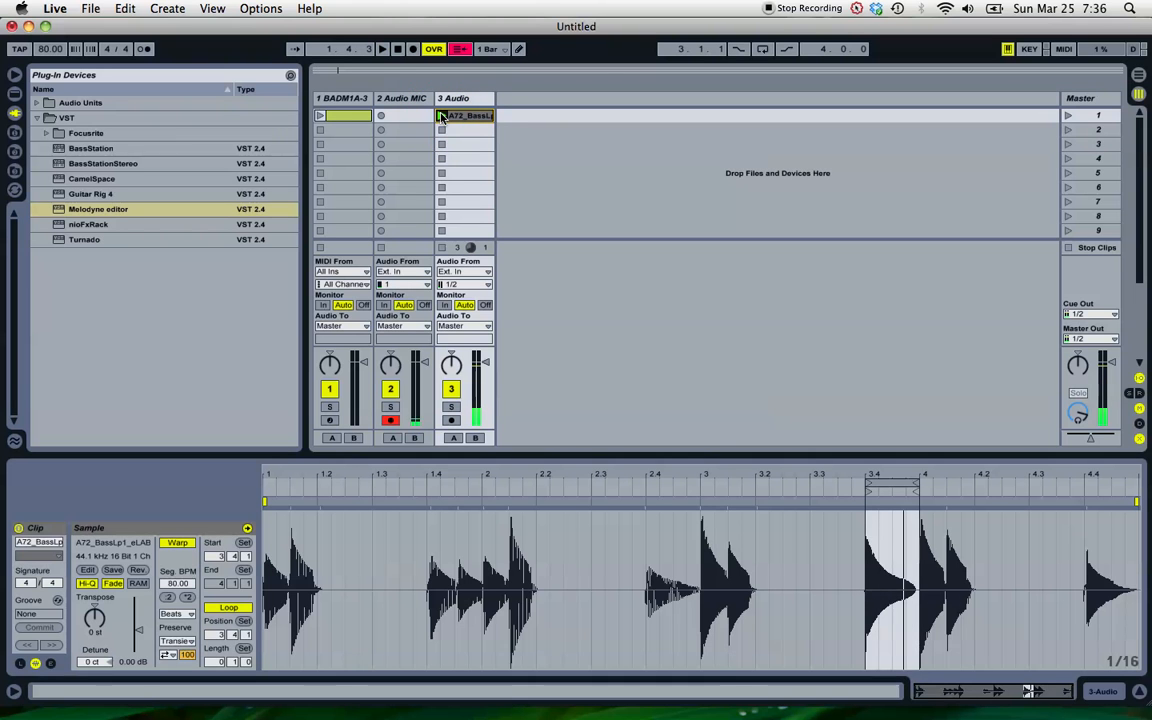
click(343, 98)
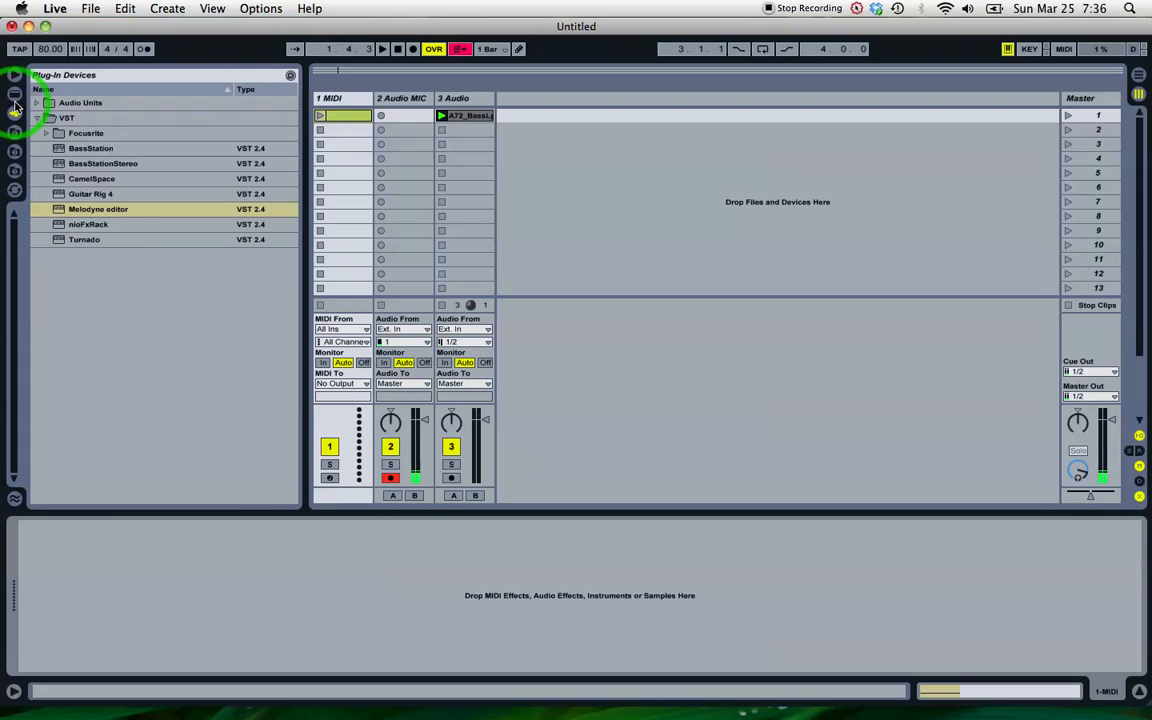
Load the sample into Simpler on track 1 and audition it at C3 and G3.
click(15, 93)
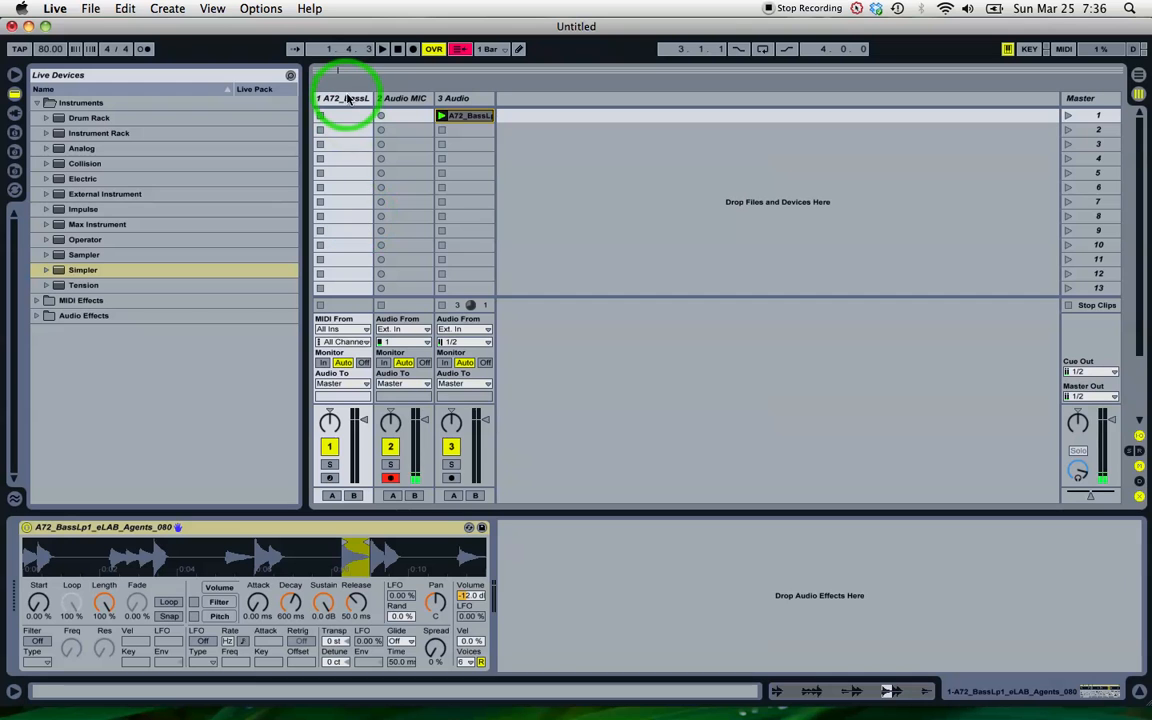
click(343, 98)
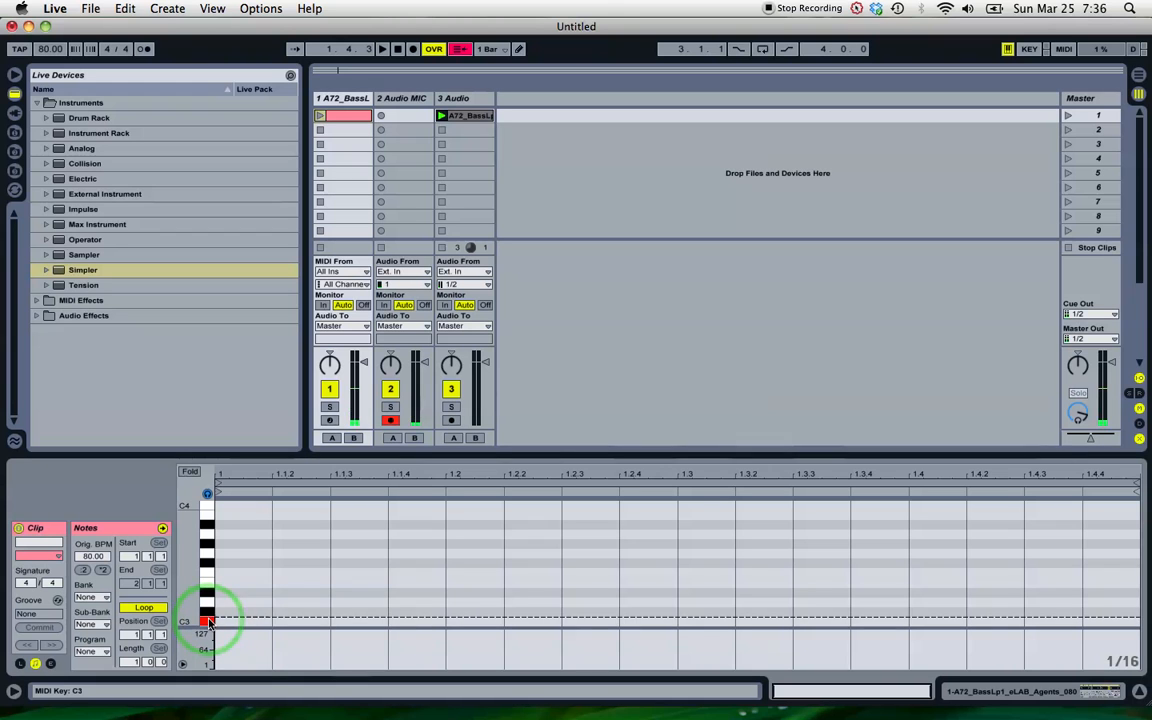
click(208, 620)
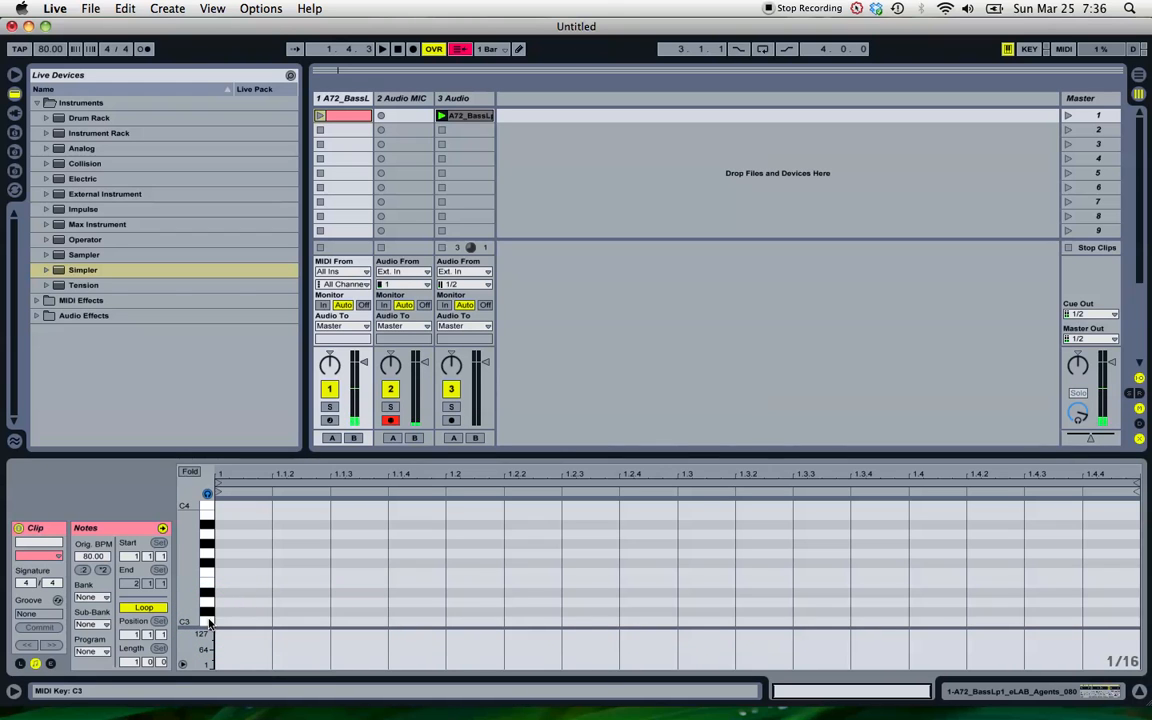
click(207, 608)
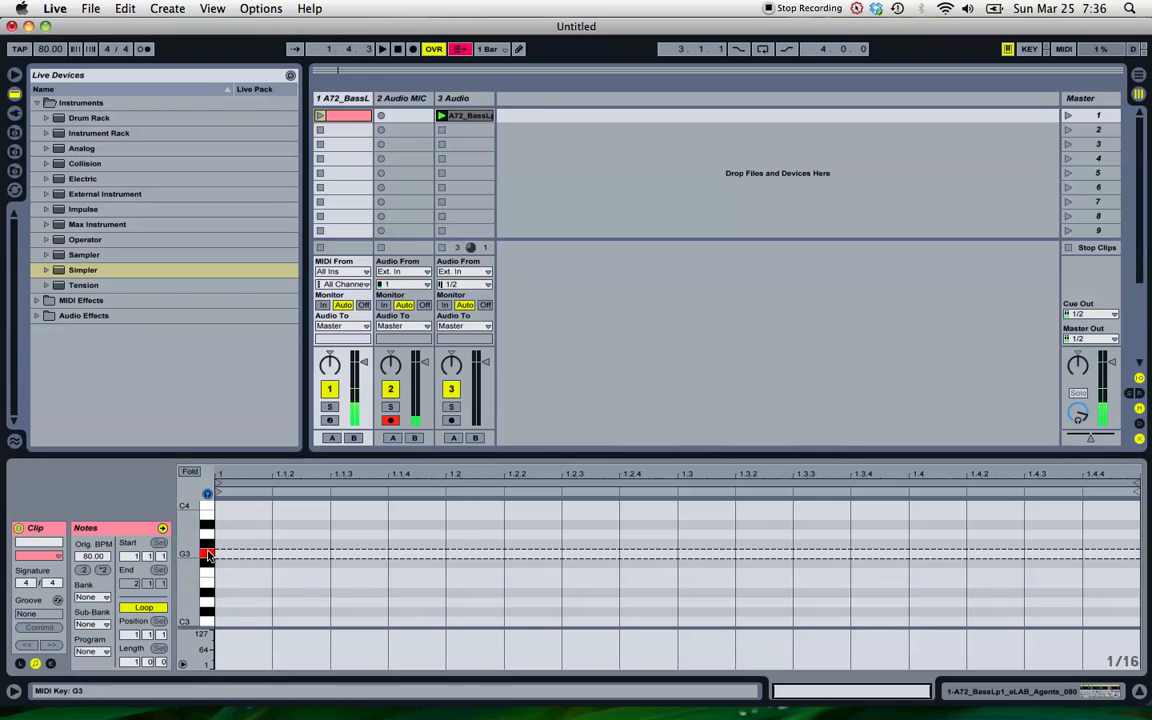
click(207, 555)
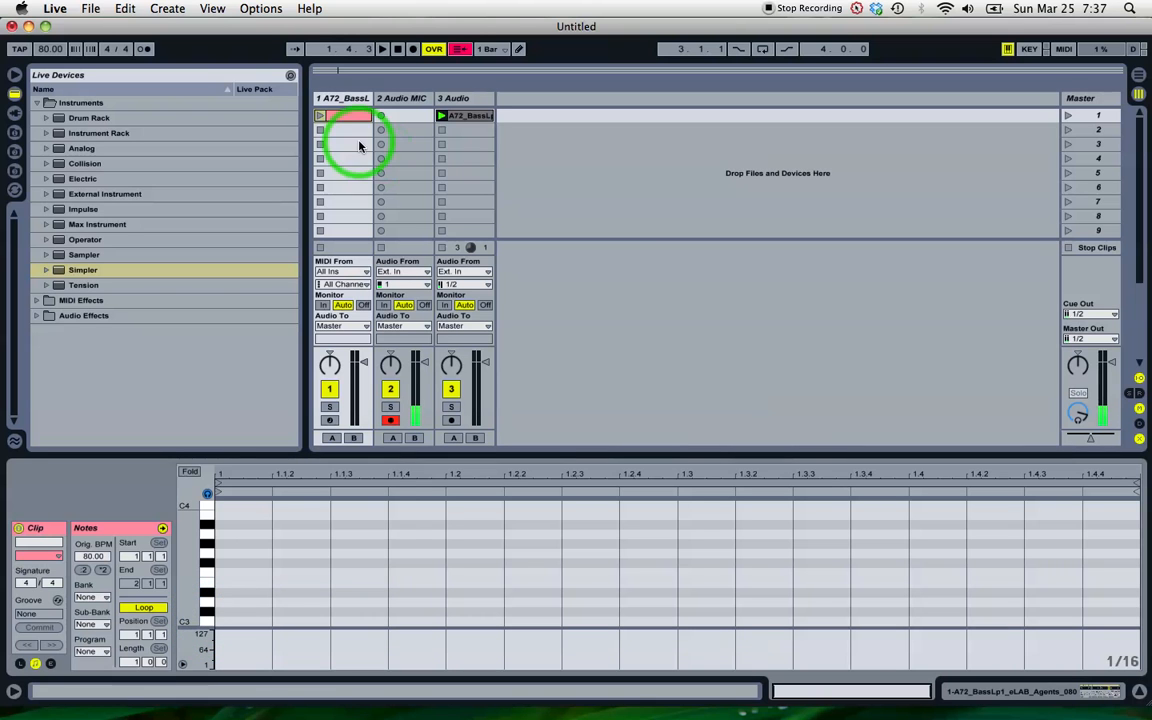
Set Simpler's Transp to -7 st and stop the clip on track 3.
click(348, 115)
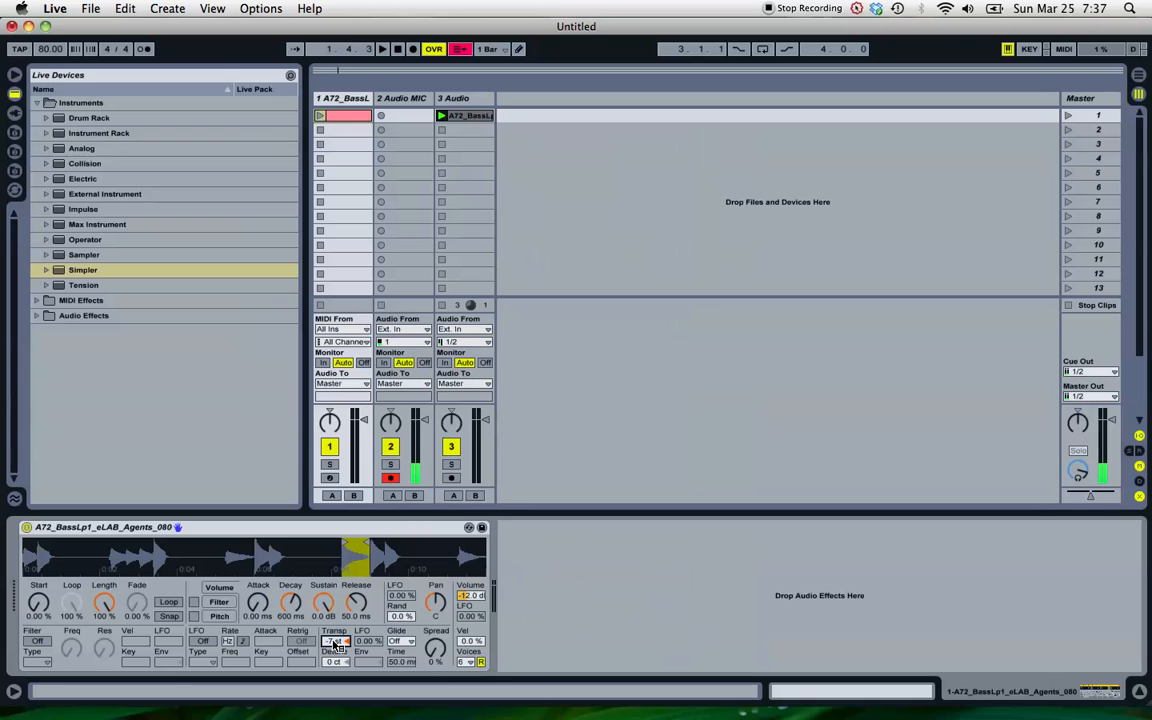
click(343, 115)
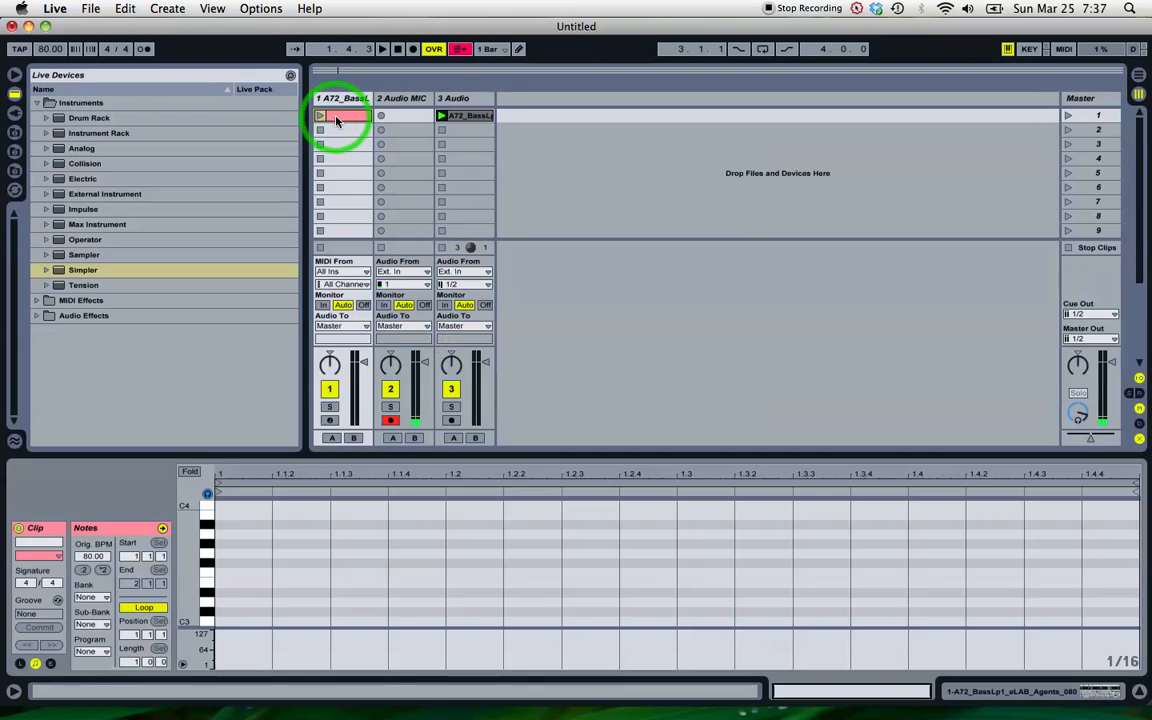
mouse_move(207, 535)
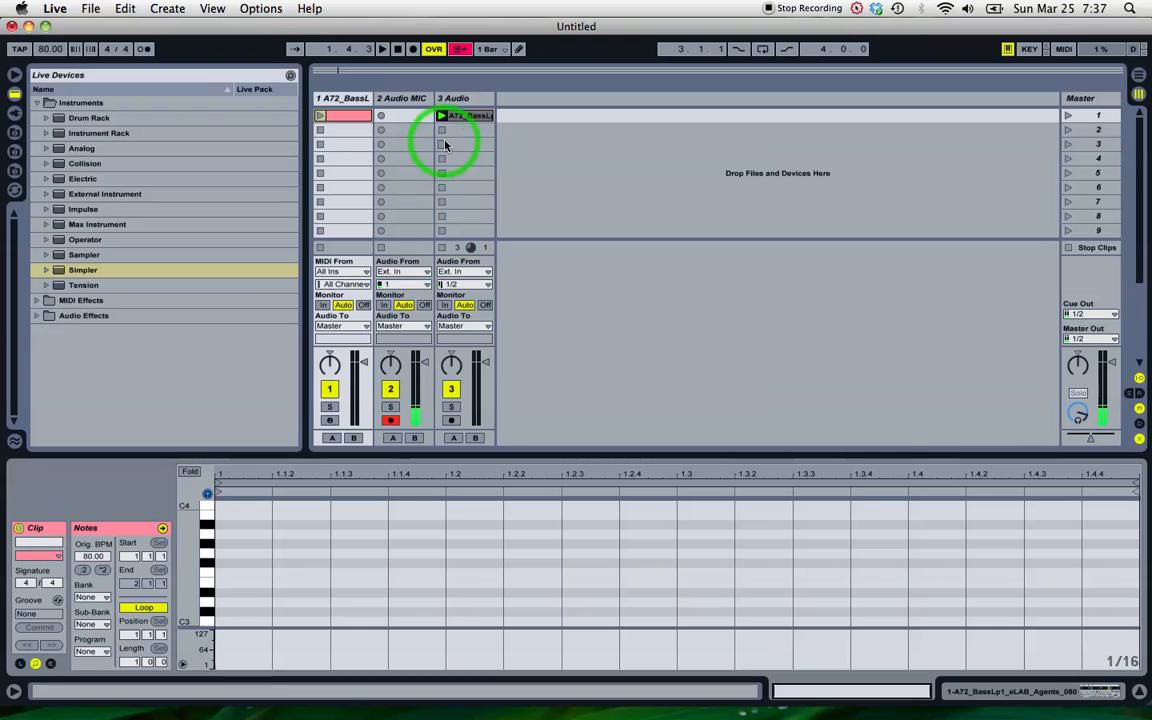
click(442, 133)
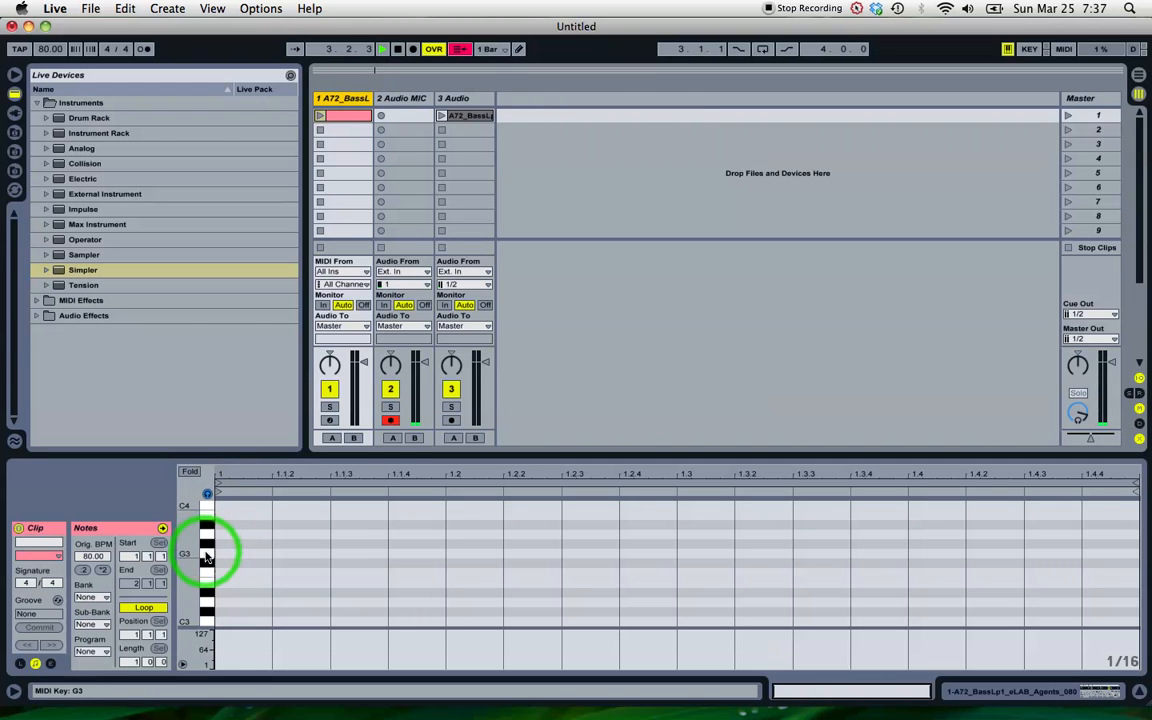
Play G3 on the transposed Simpler, then launch and stop 3 Audio's original loop.
click(207, 554)
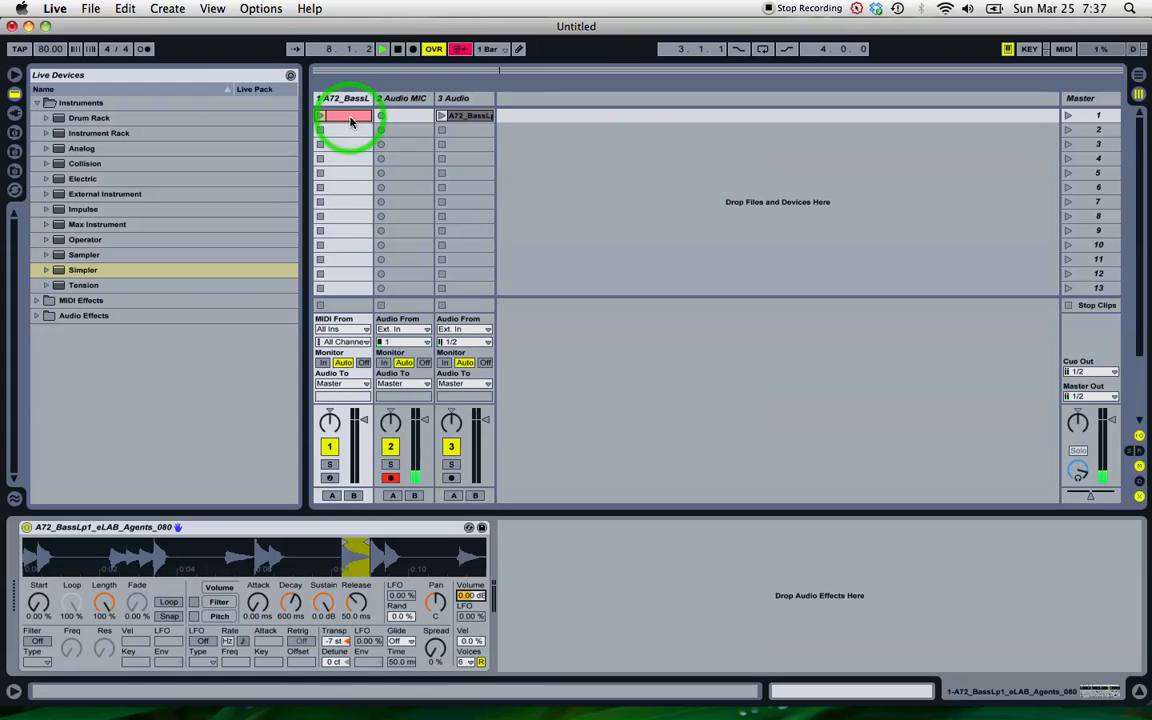
double_click(347, 115)
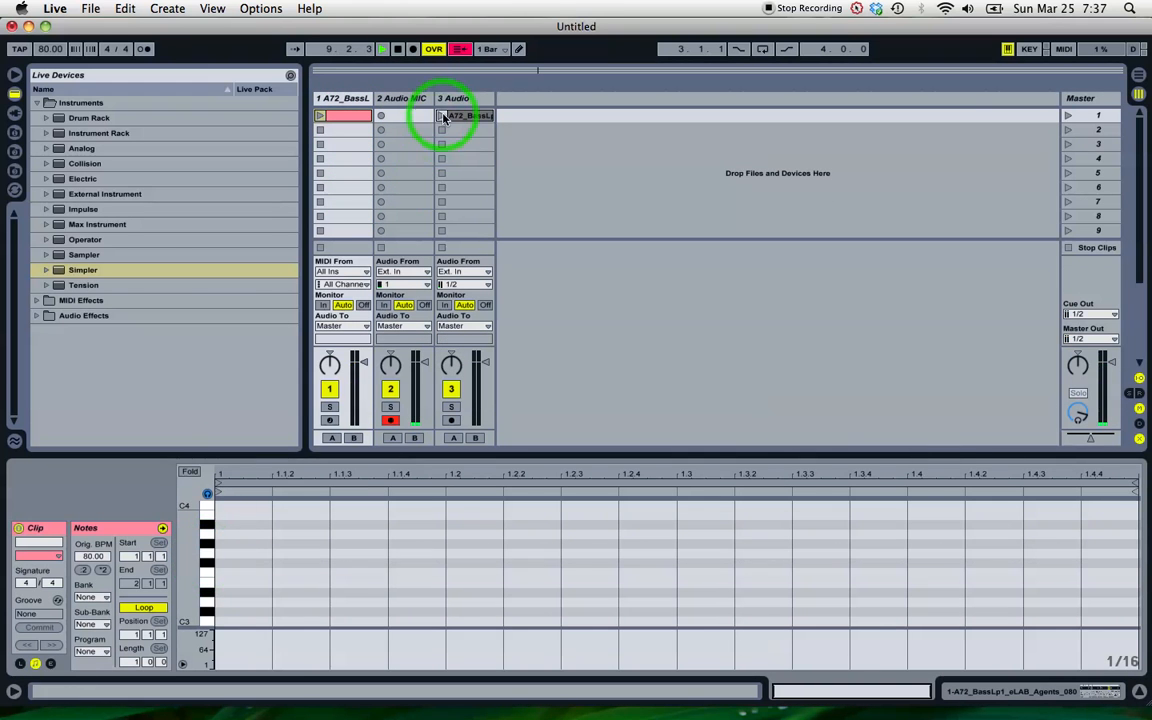
click(463, 115)
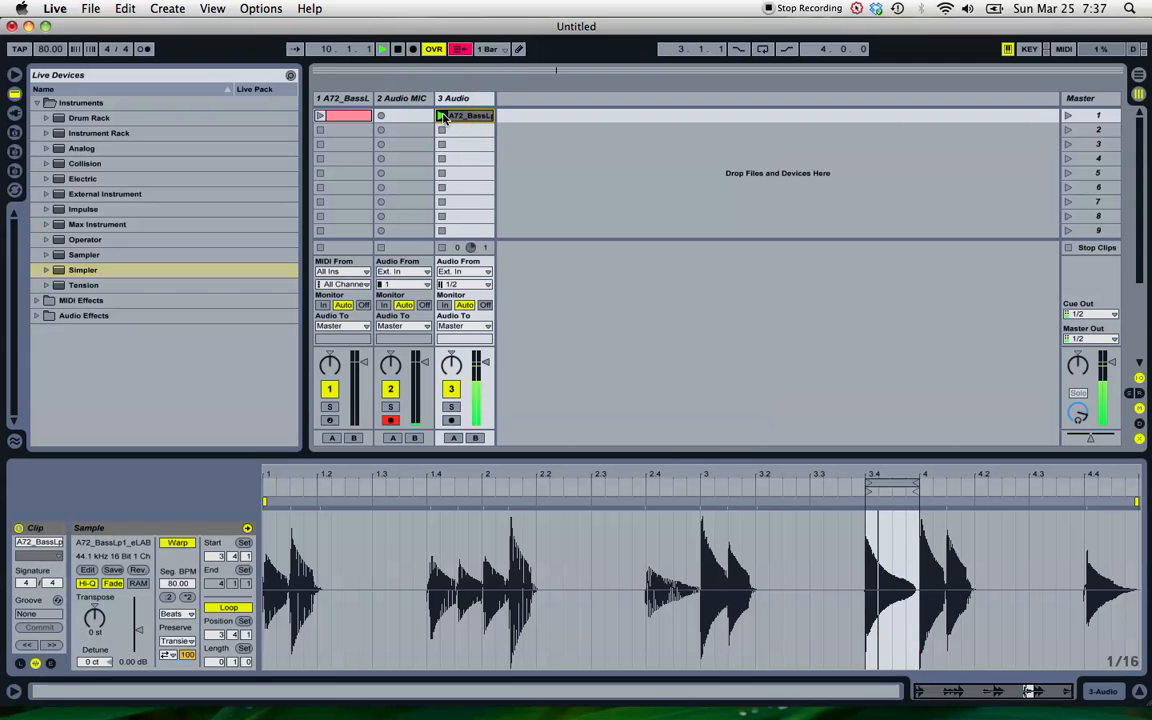
click(441, 115)
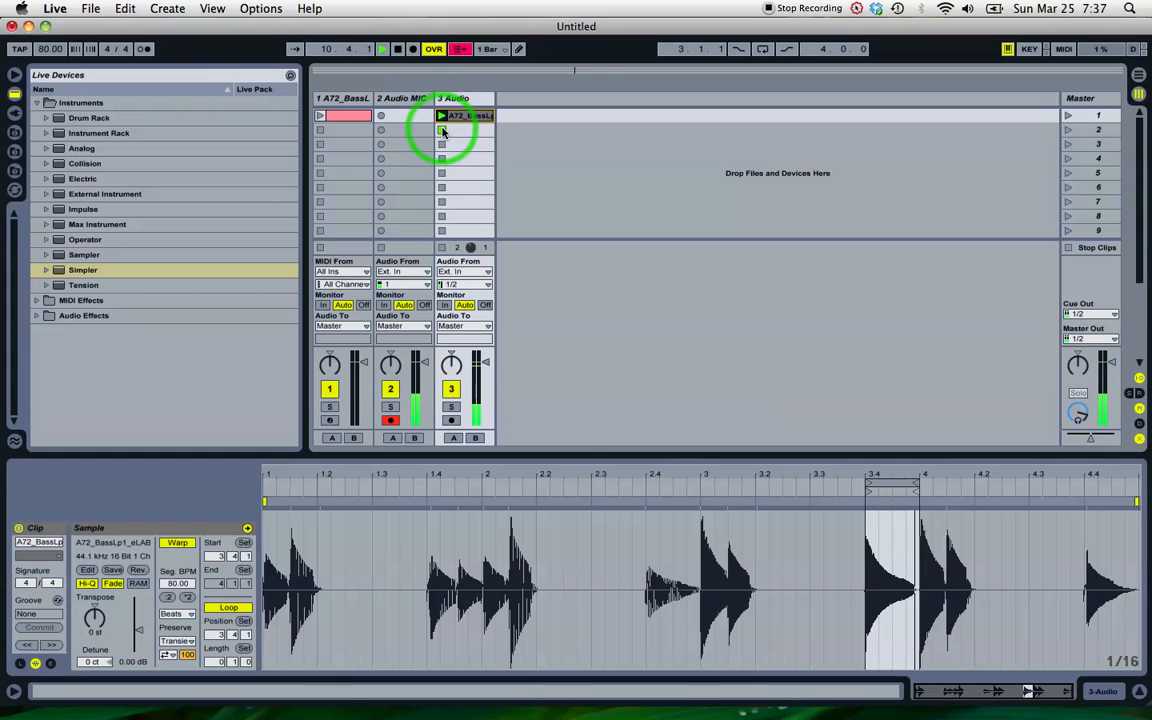